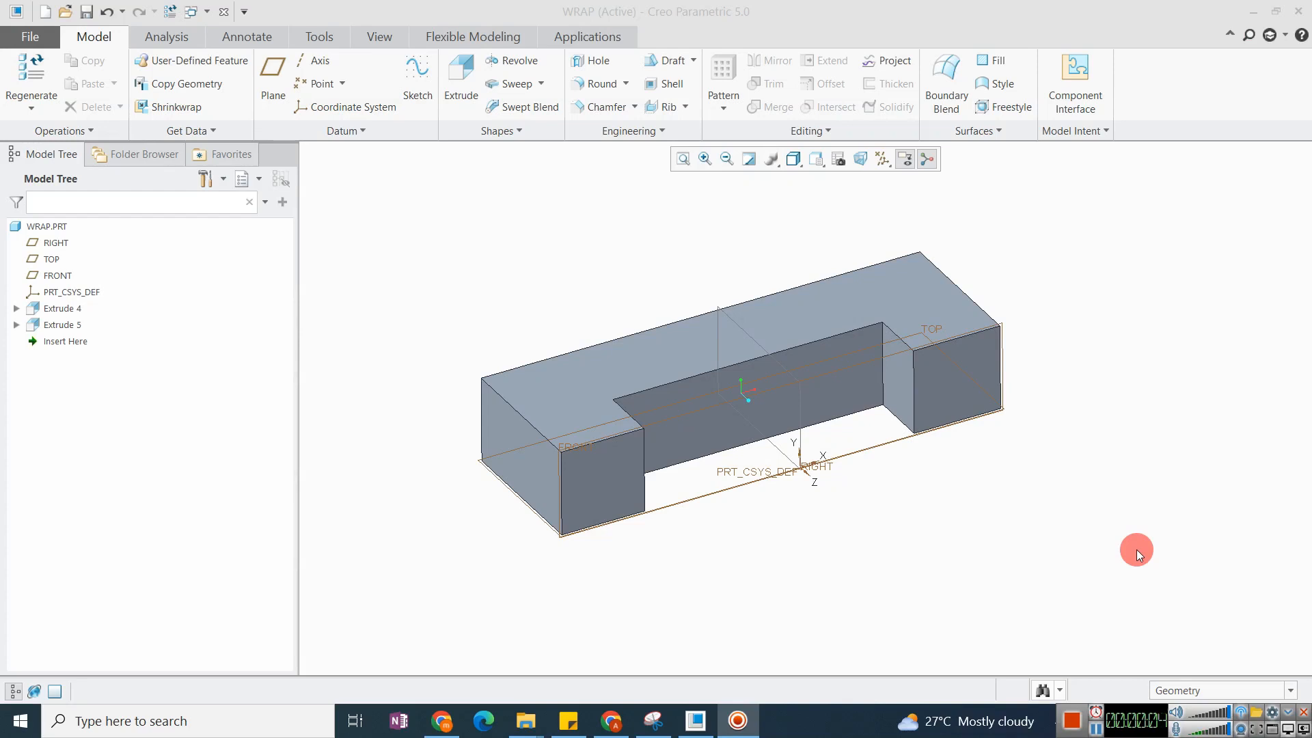
mouse_move(558, 343)
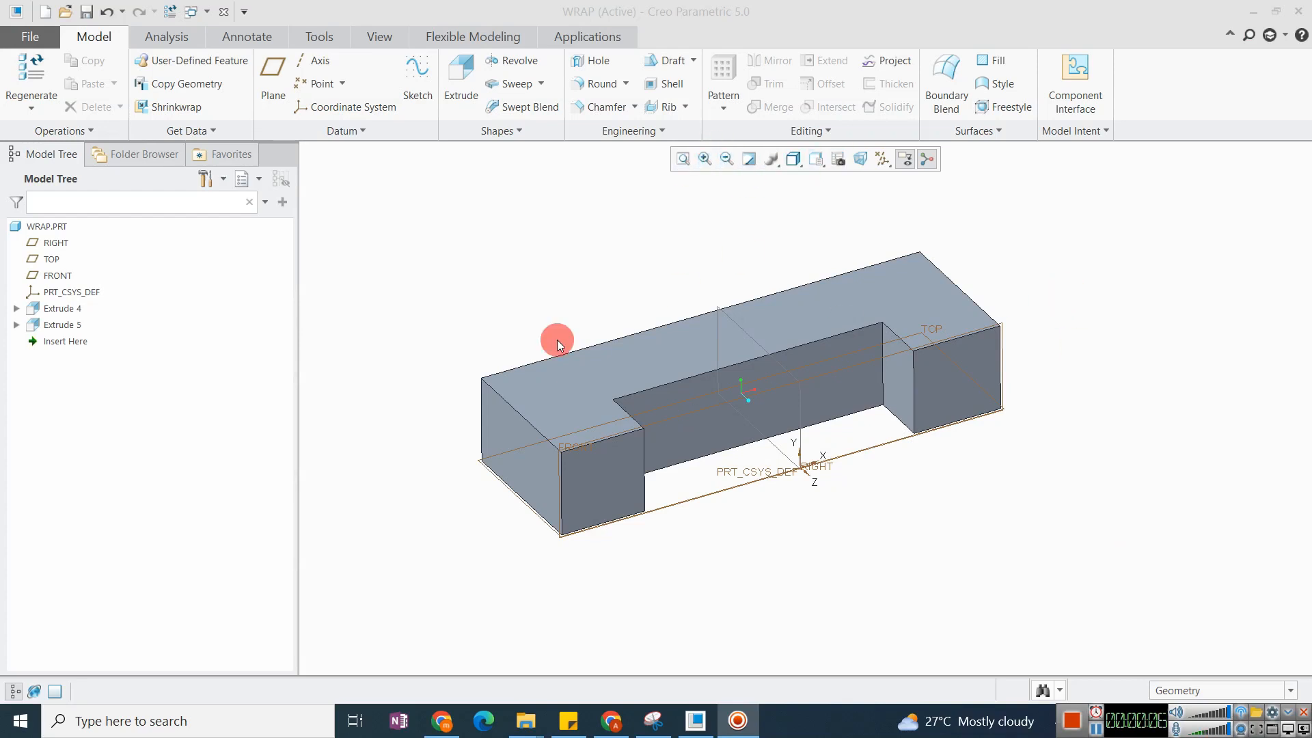
- Expand the Editing group dropdown to see the extra editing operations, including Split Surface
left_click(808, 131)
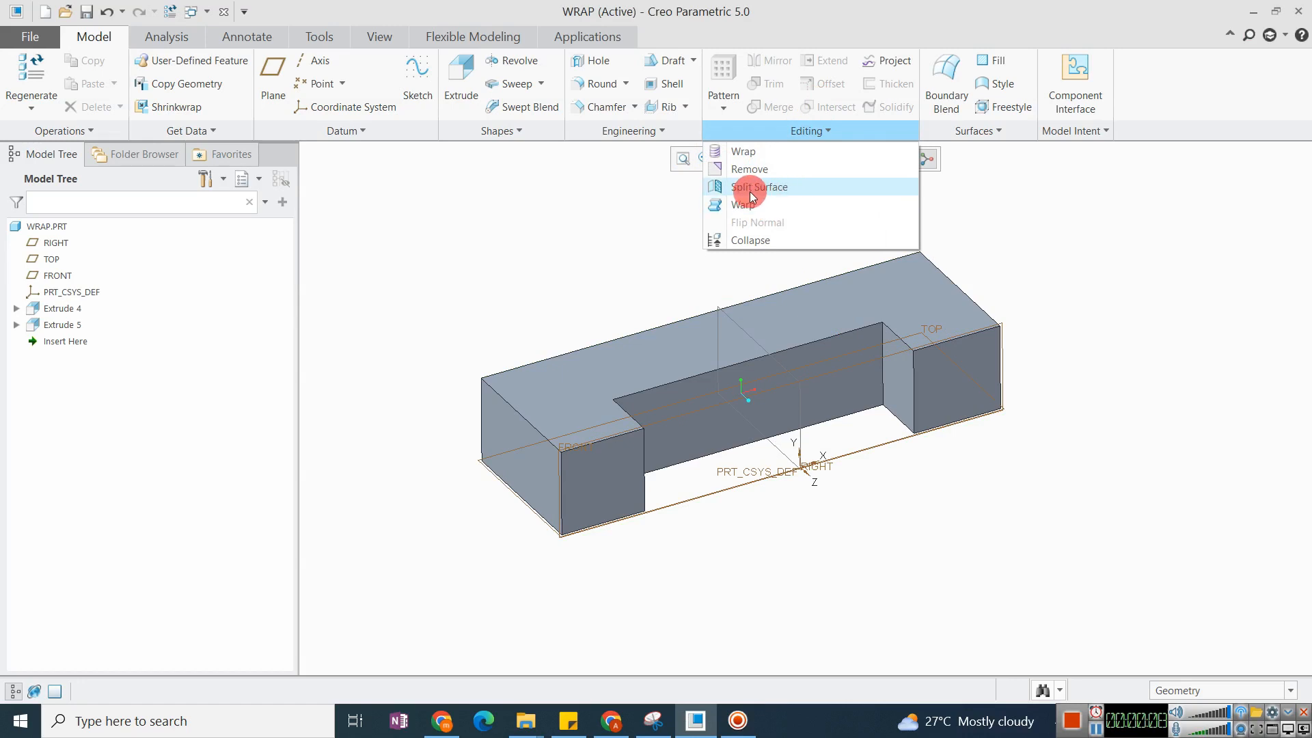
mouse_move(774, 188)
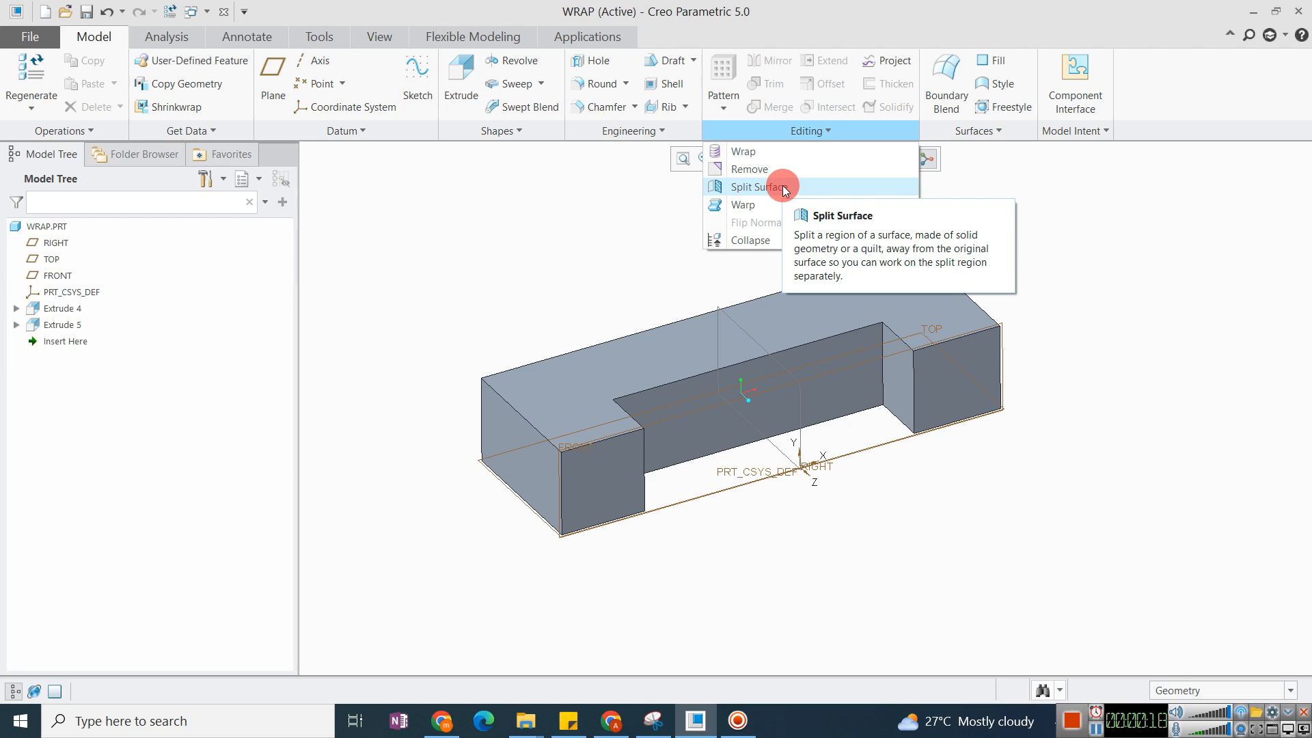
mouse_move(616, 226)
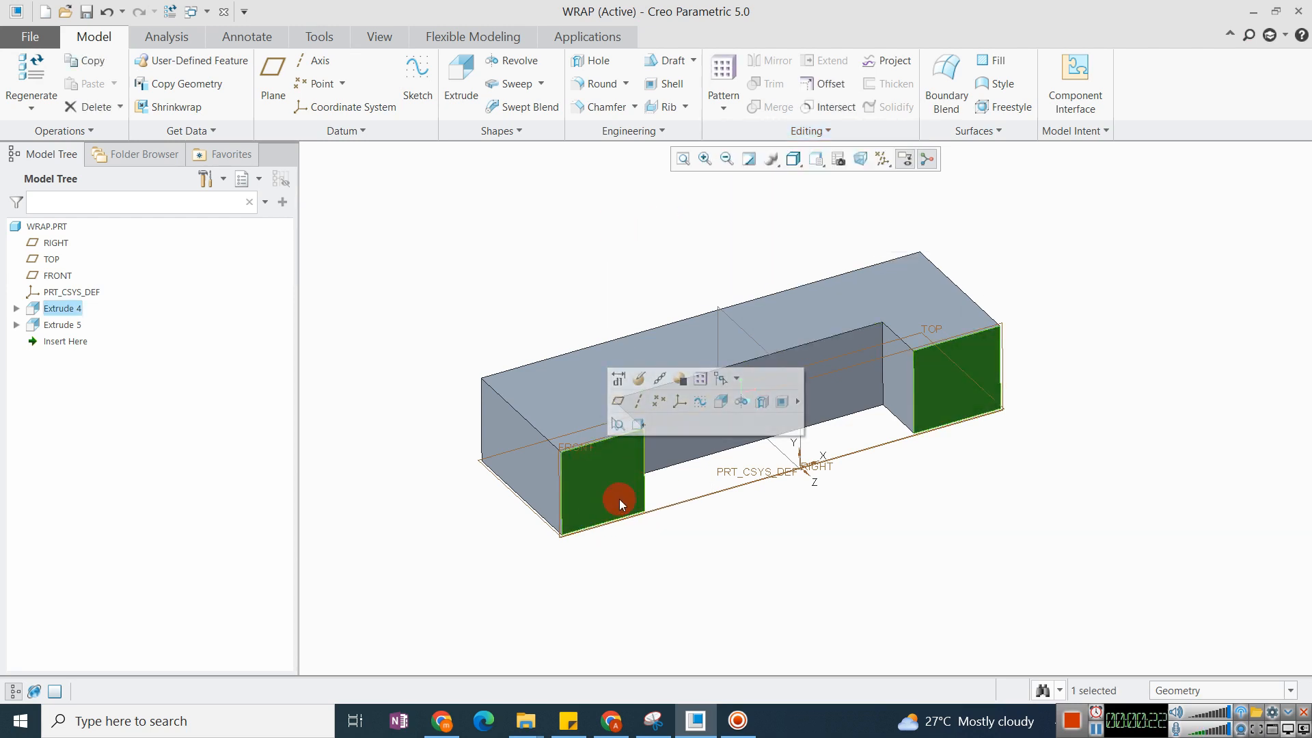
left_click(603, 489)
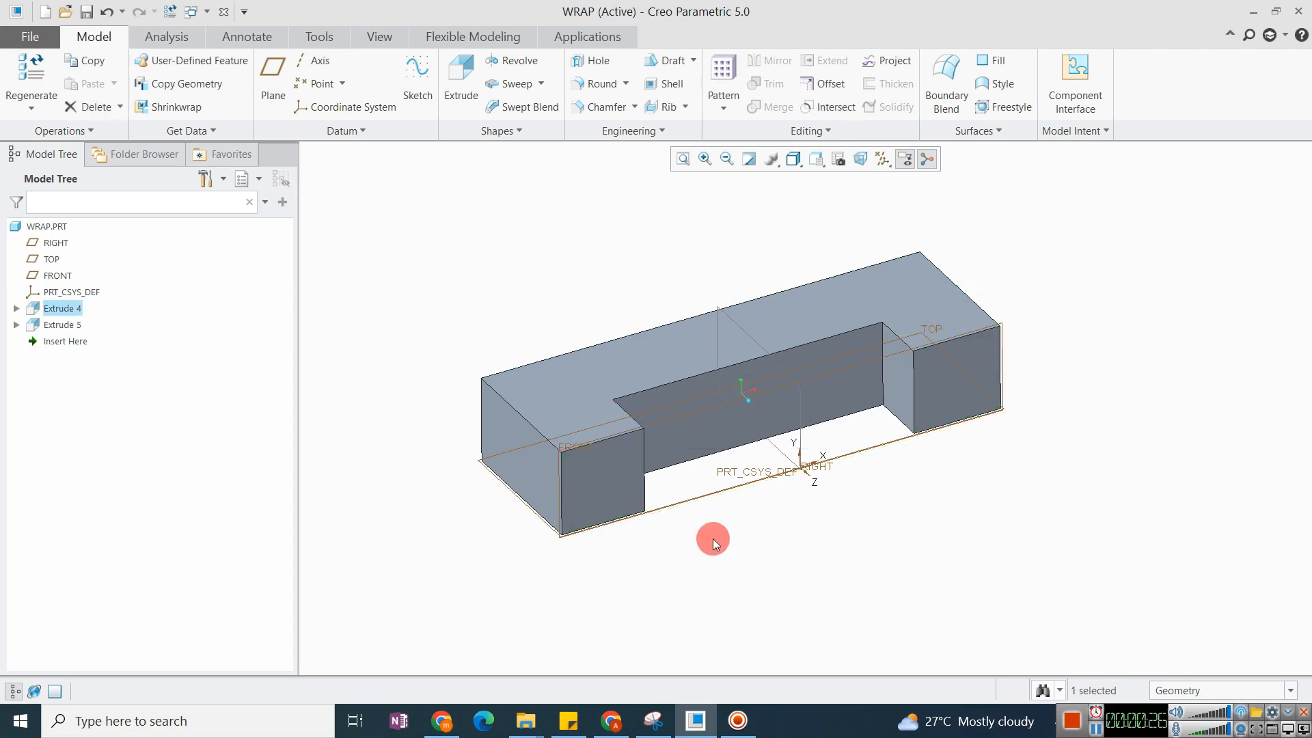
left_click(966, 343)
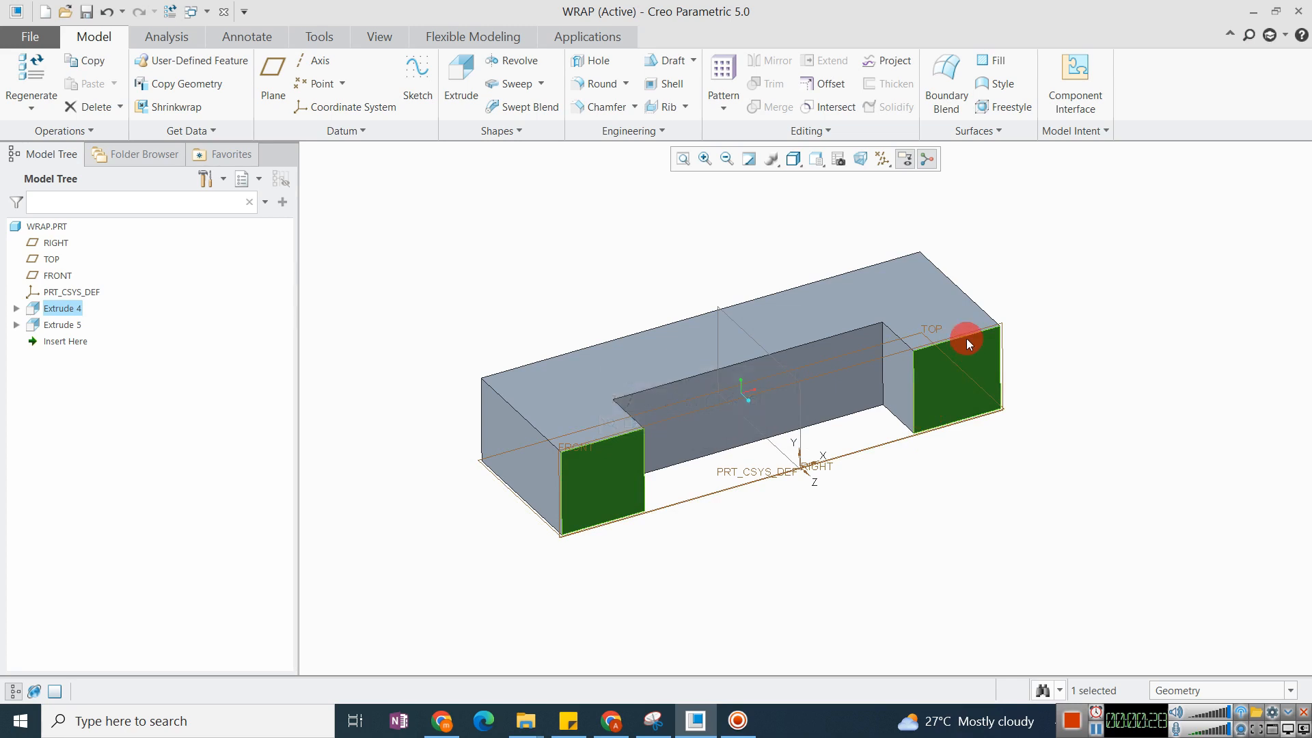
mouse_move(943, 403)
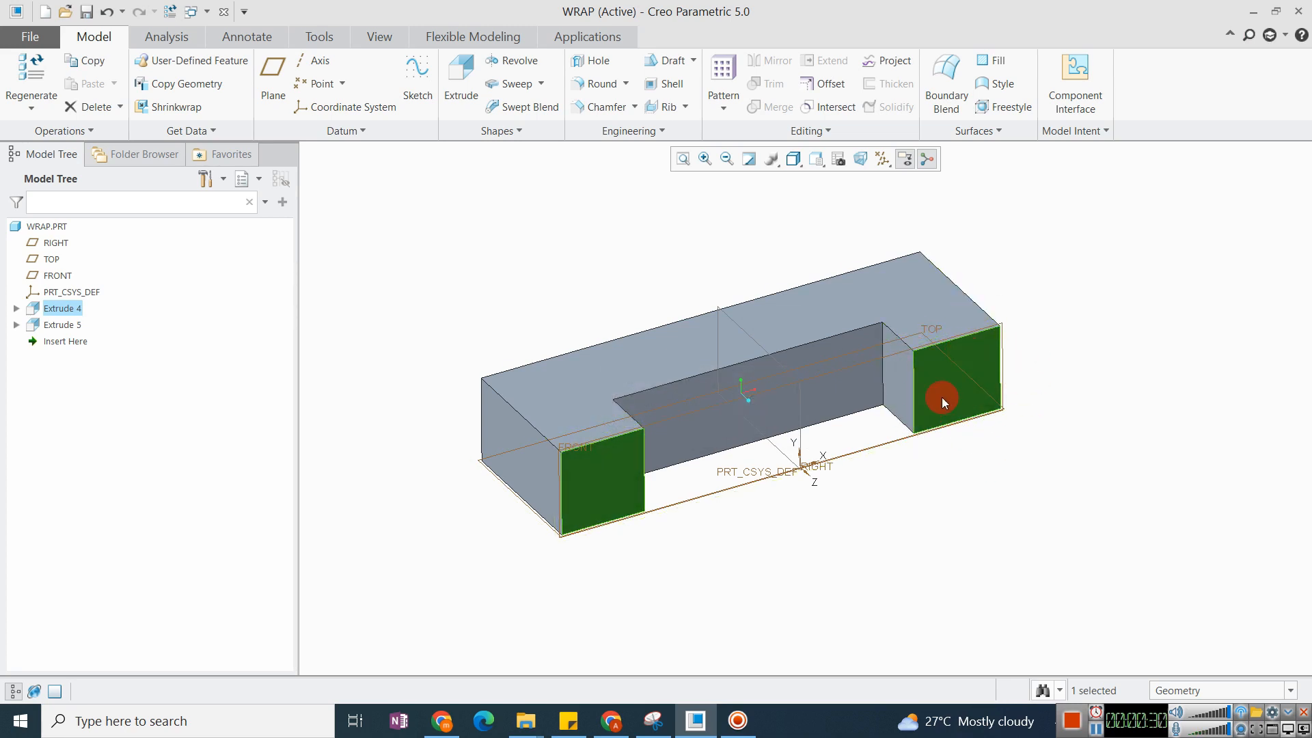
mouse_move(1048, 398)
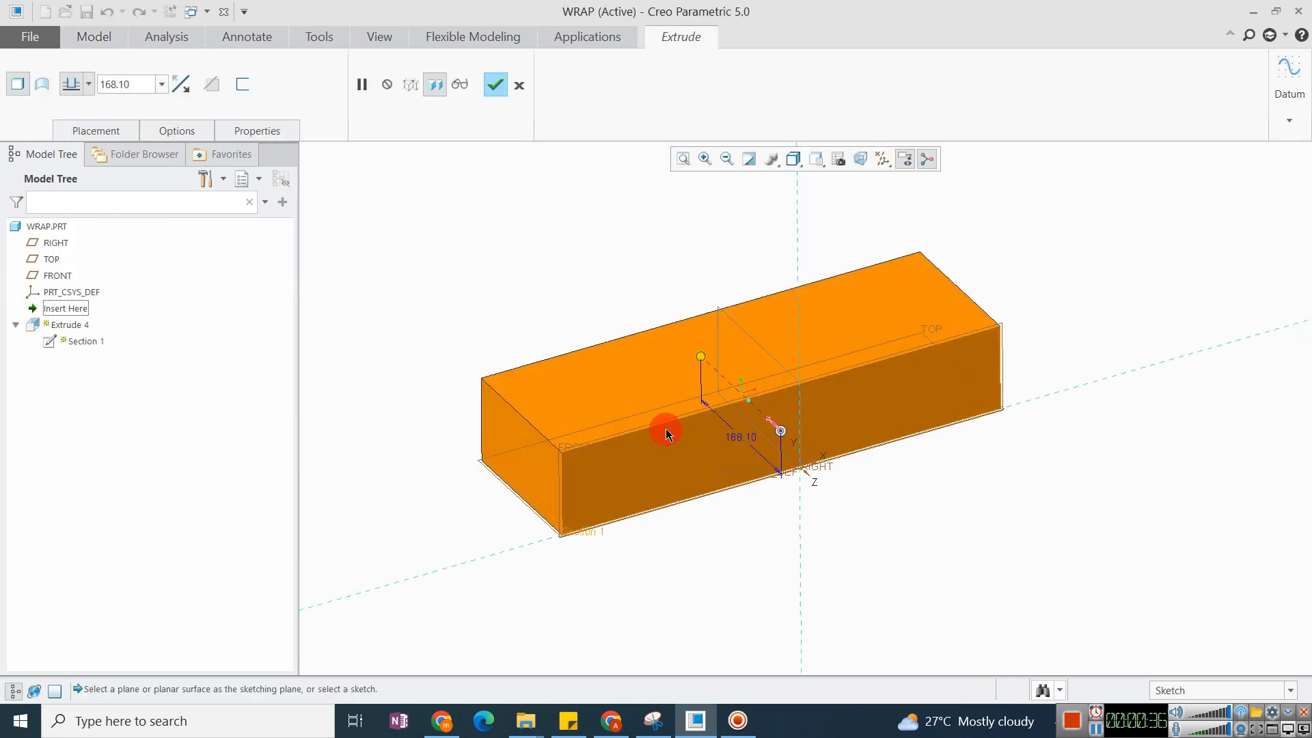
left_click(495, 85)
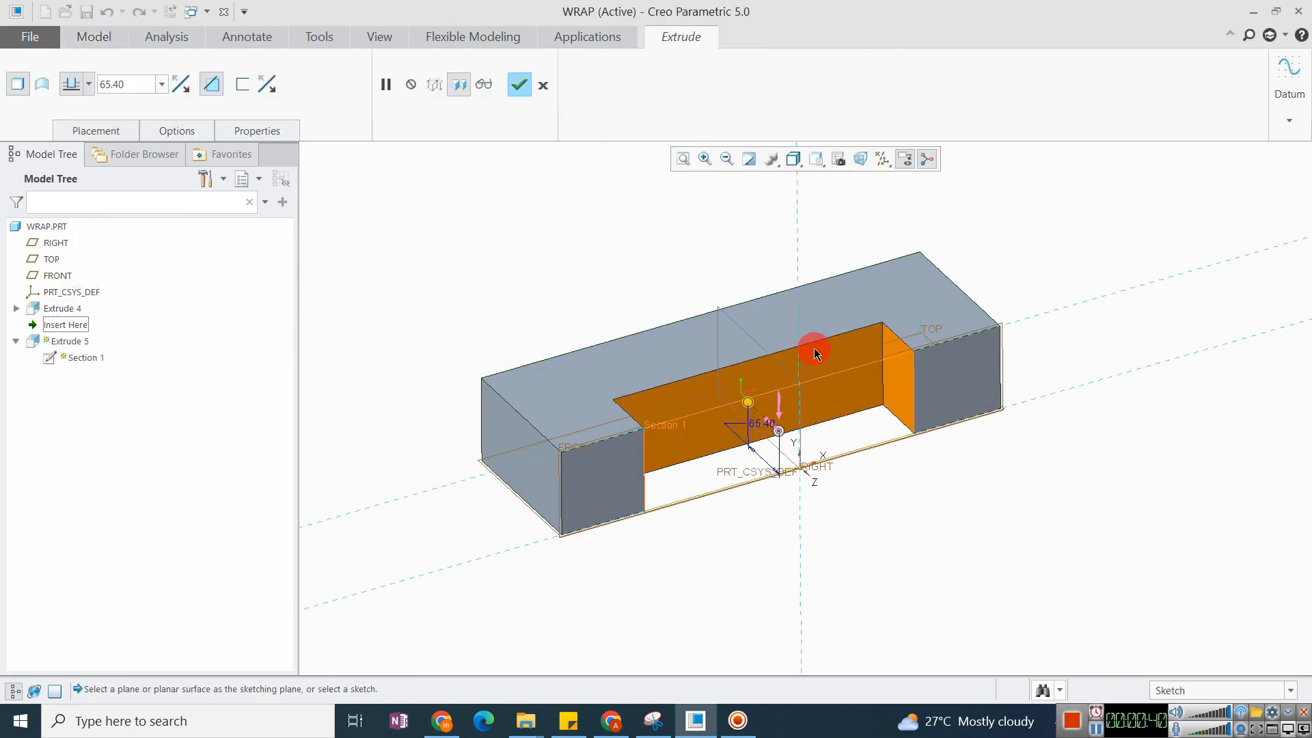
left_click(518, 83)
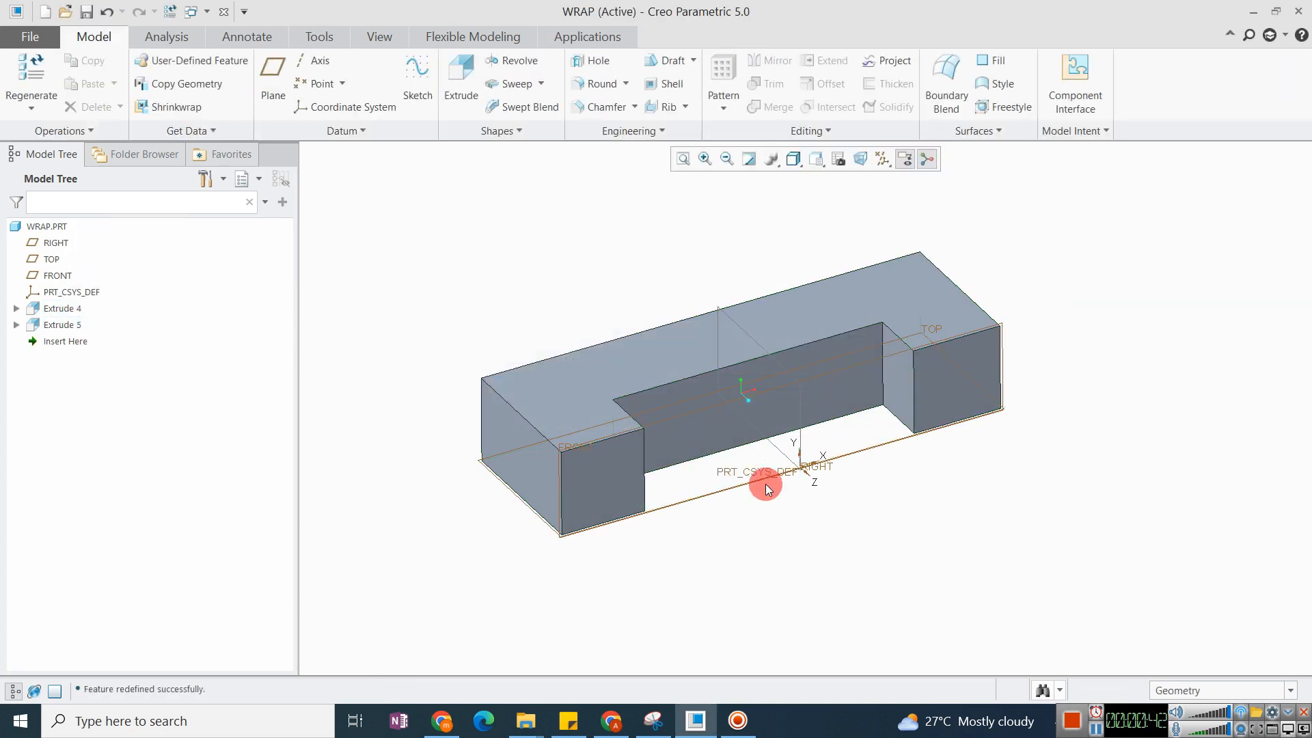
left_click(61, 308)
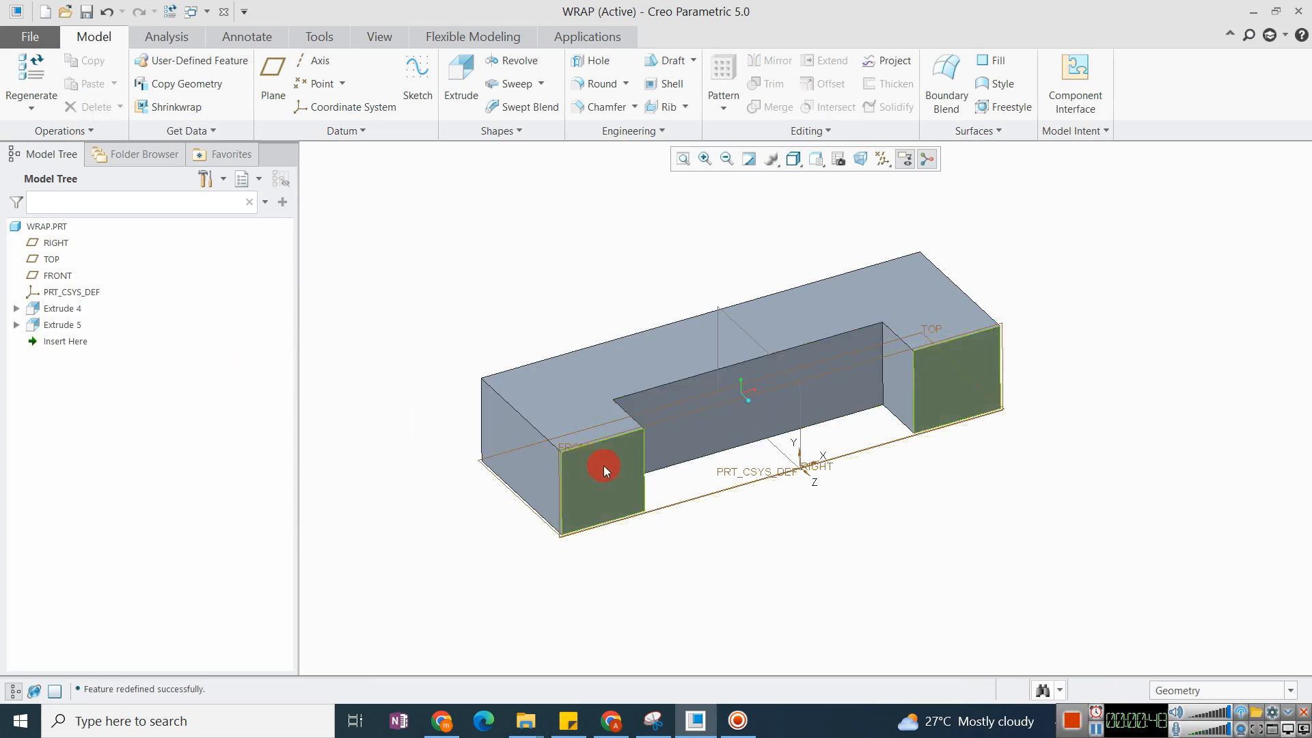
left_click(604, 469)
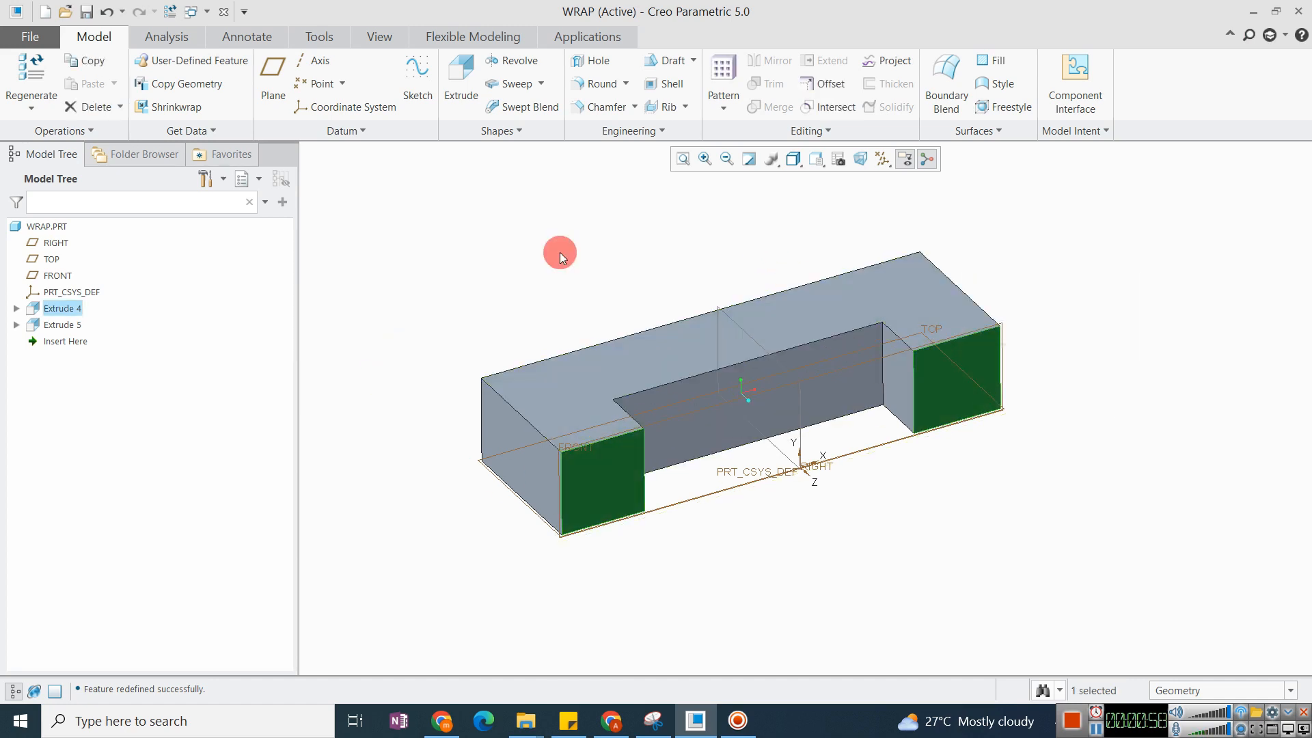
left_click(827, 84)
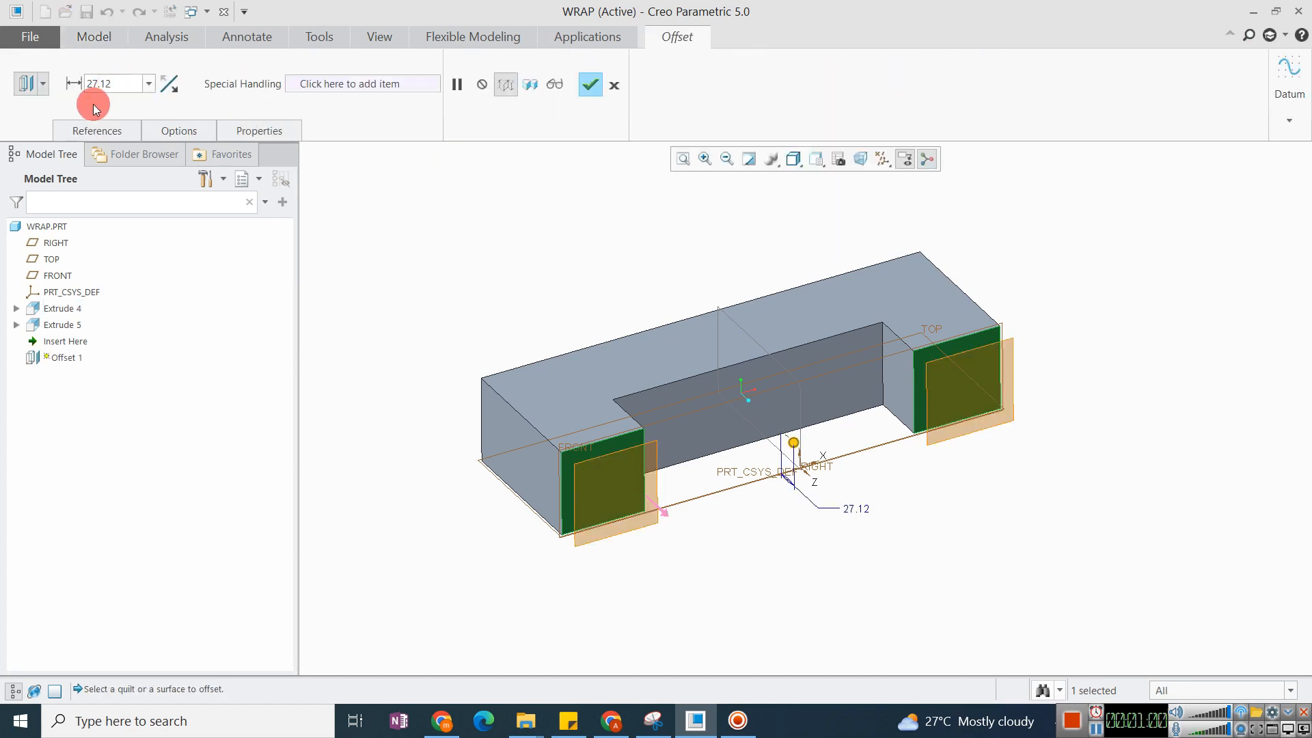
mouse_move(619, 508)
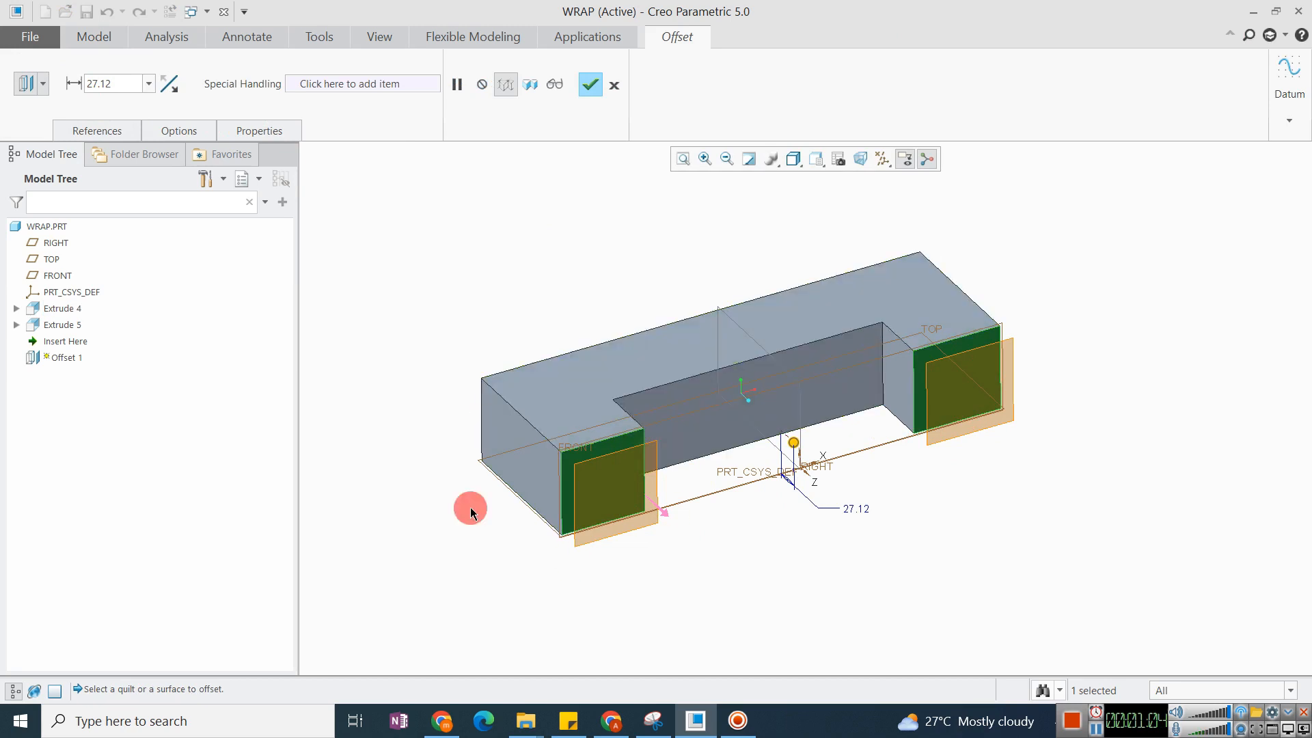
left_click(590, 85)
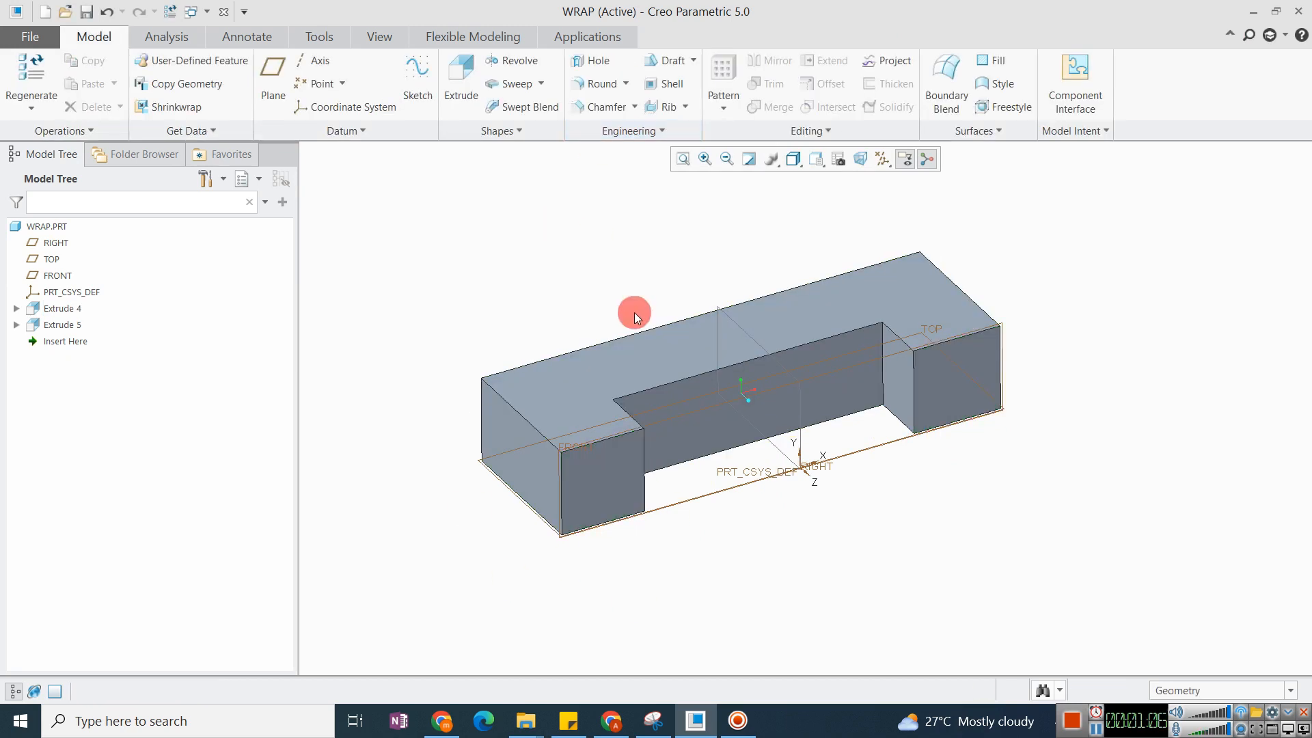
mouse_move(839, 335)
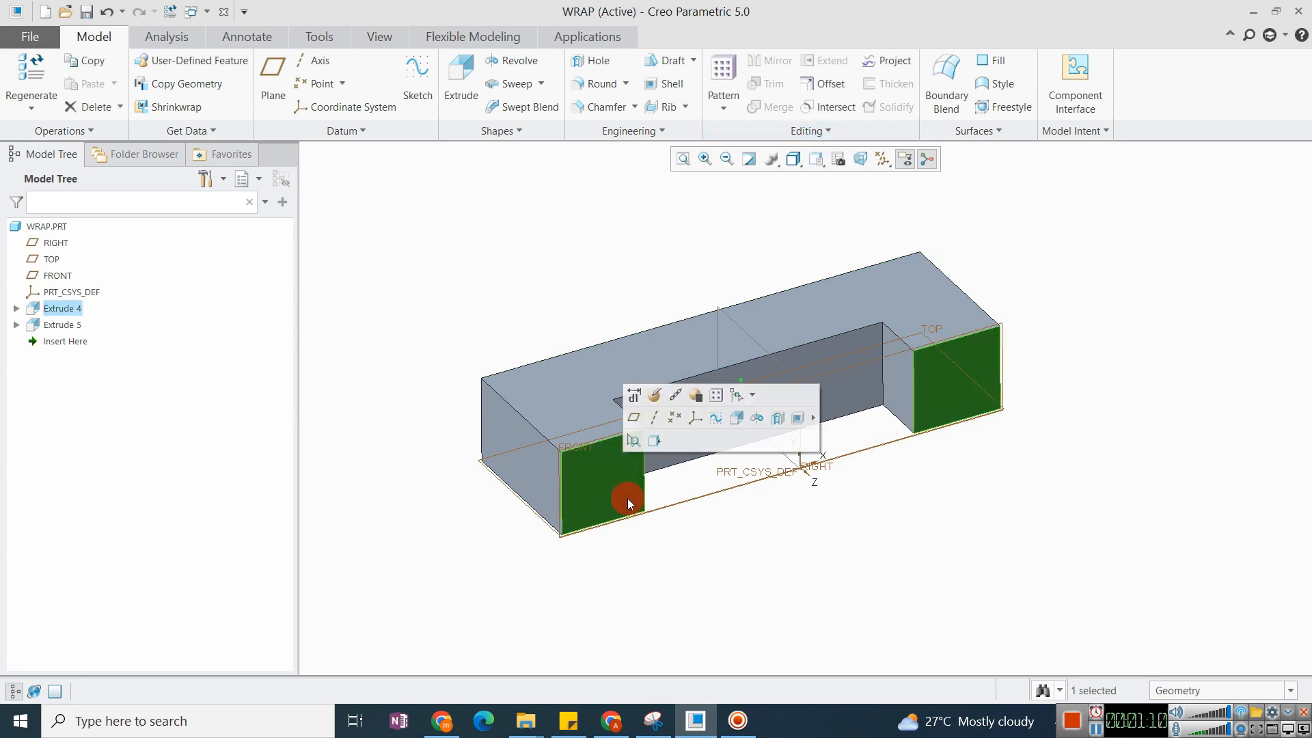
mouse_move(603, 483)
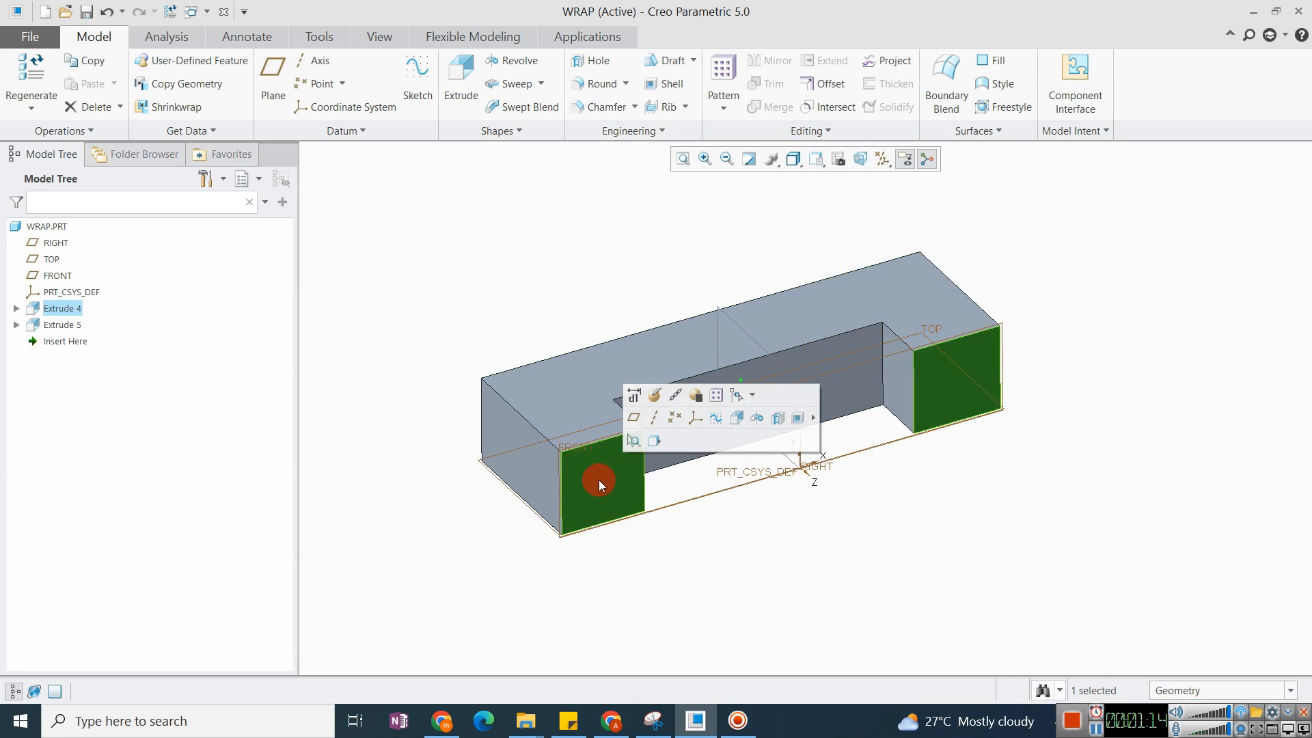
- Clear the end face selection, start a trial draft tilting both end faces, then cancel it
left_click(618, 198)
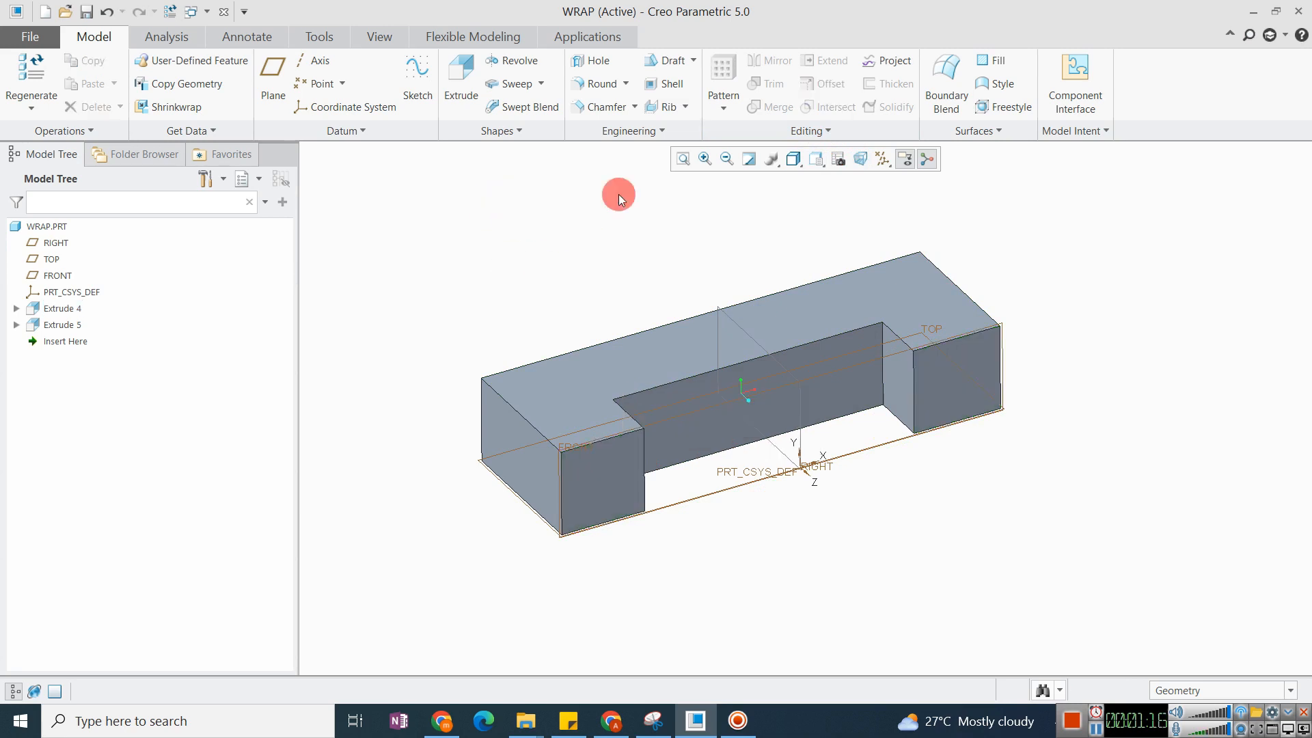
left_click(669, 60)
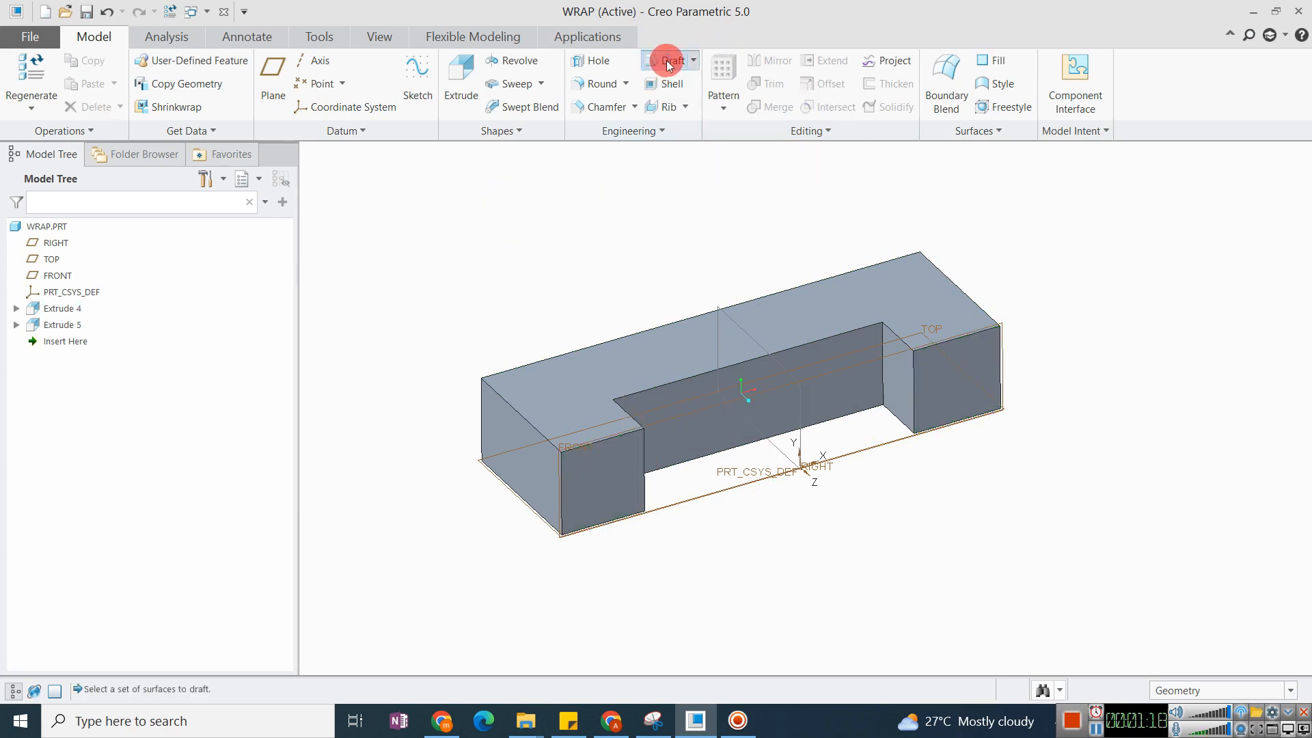
left_click(671, 60)
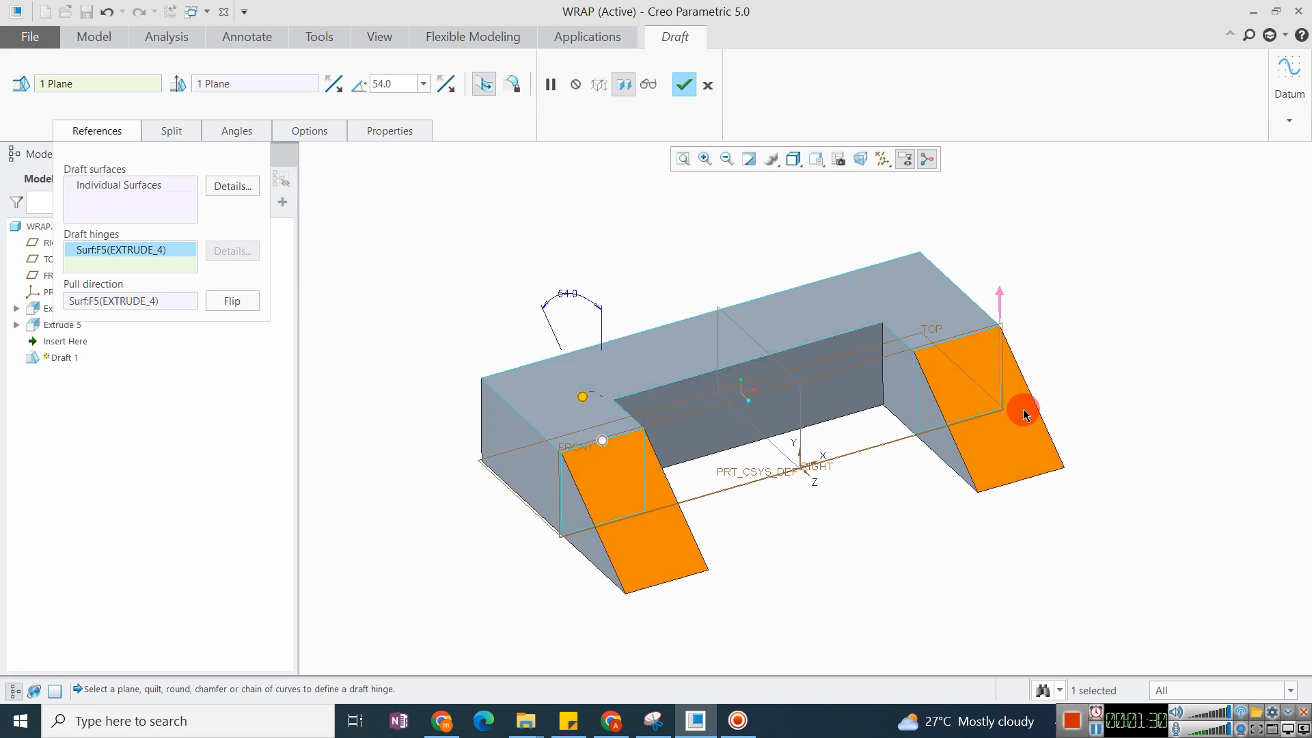
mouse_move(820, 349)
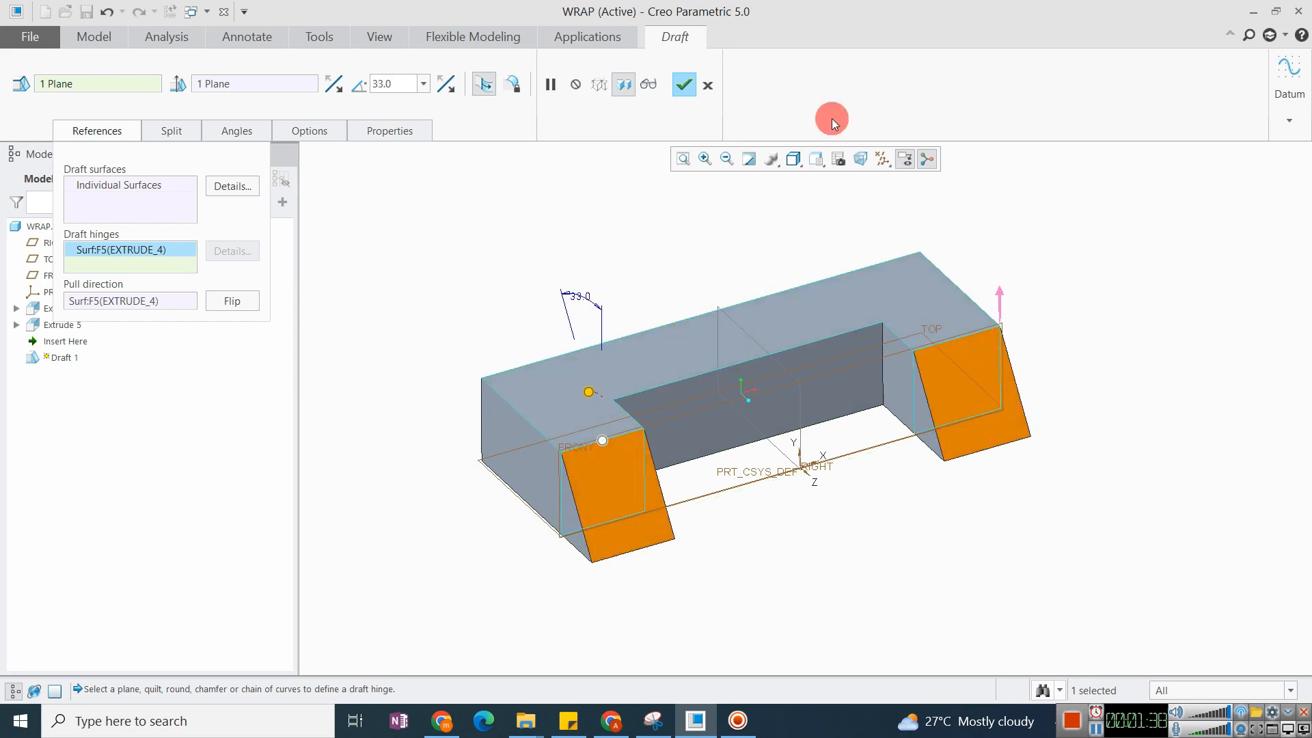
left_click(707, 84)
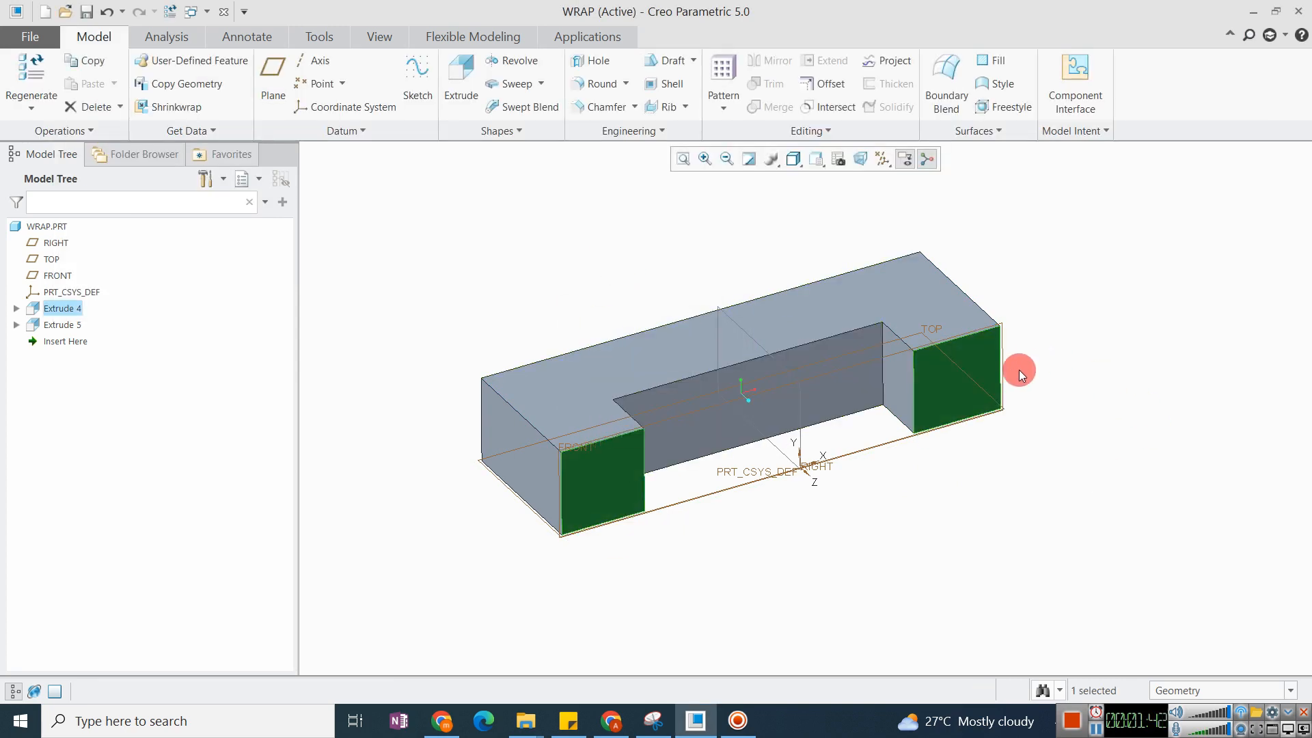
- Select the joined end faces and apply Split Surface to create Split Surface 1
left_click(880, 399)
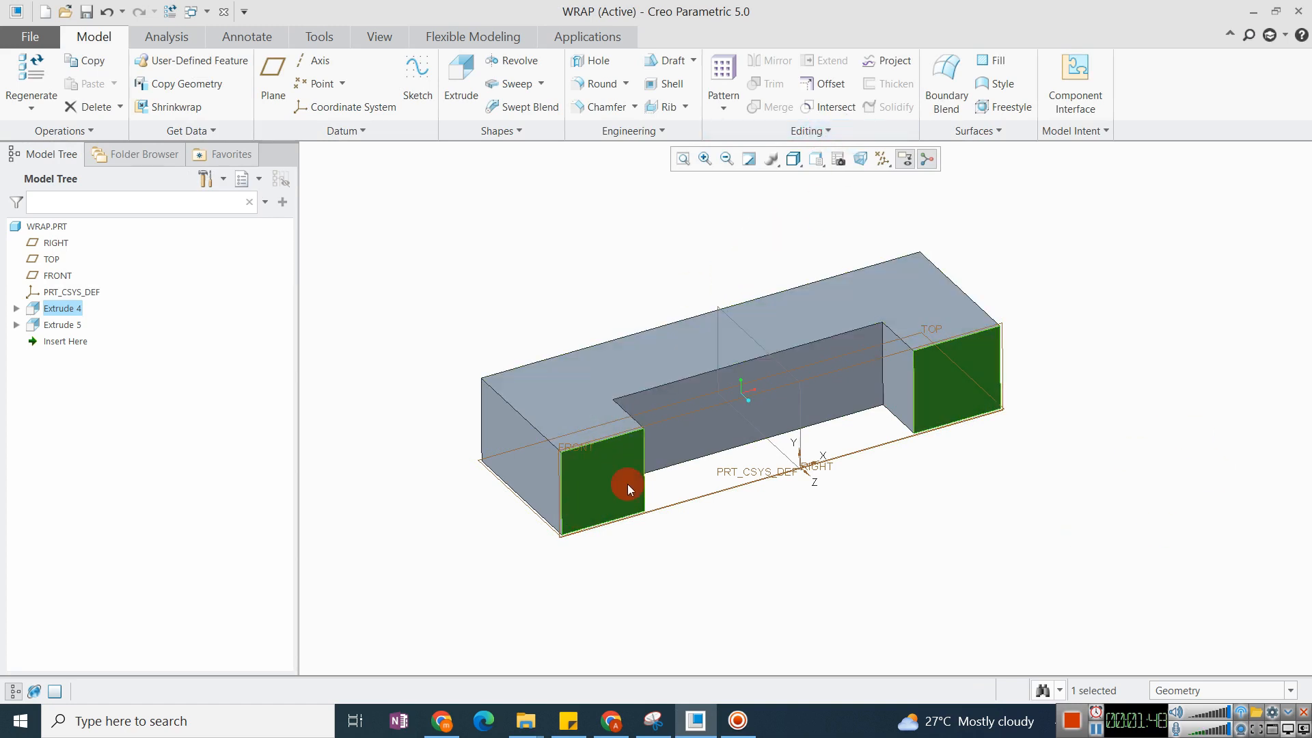
left_click(808, 131)
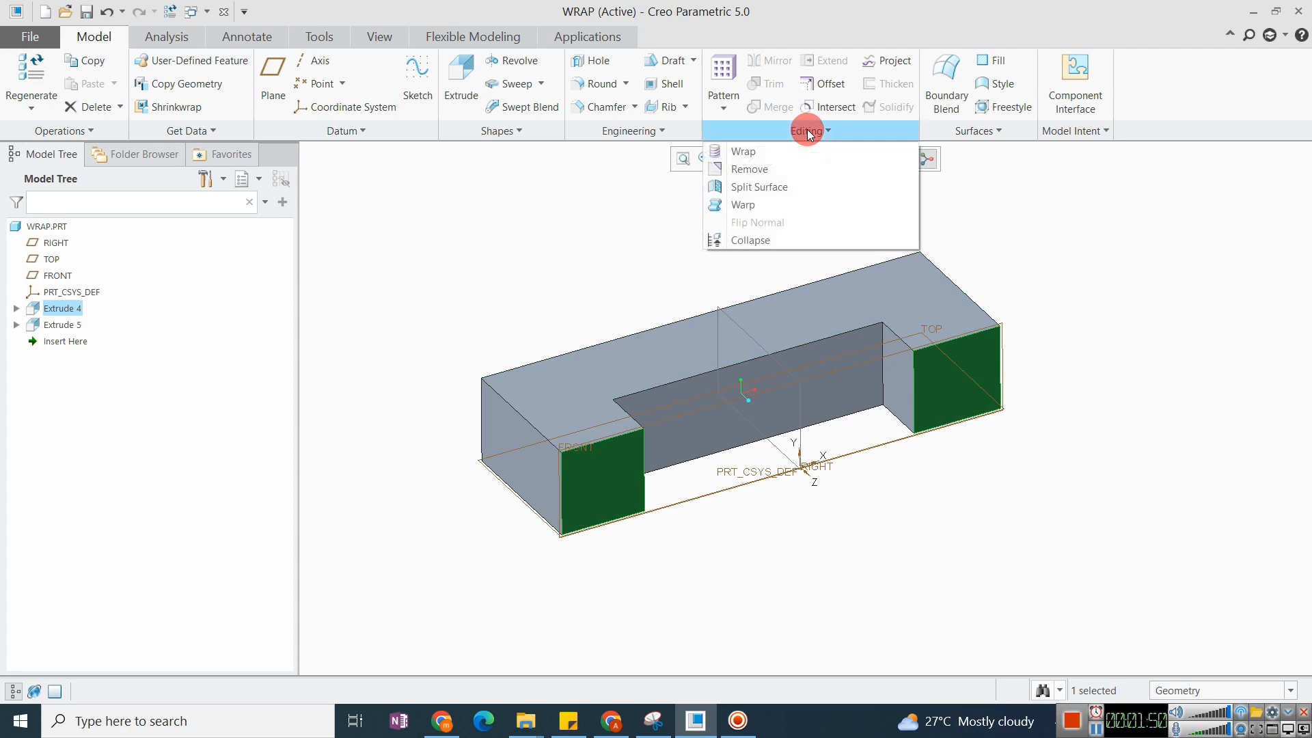
mouse_move(757, 186)
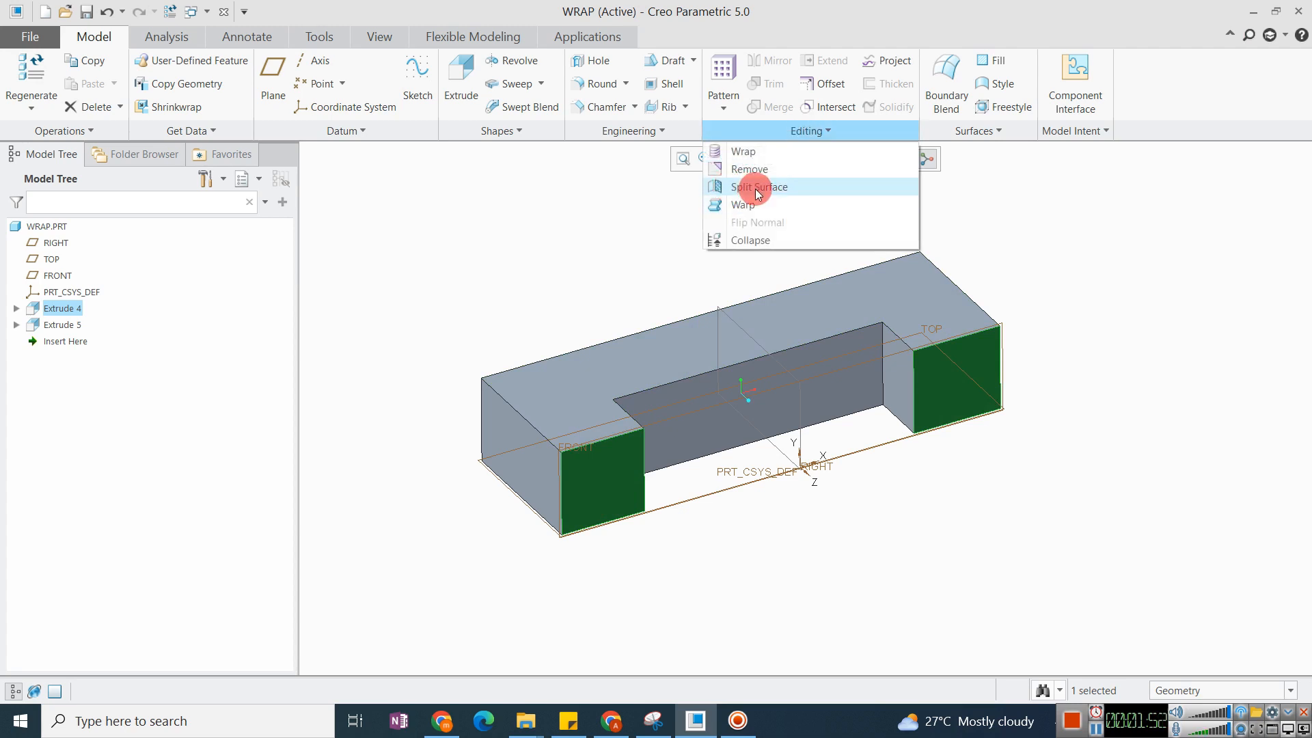
left_click(757, 186)
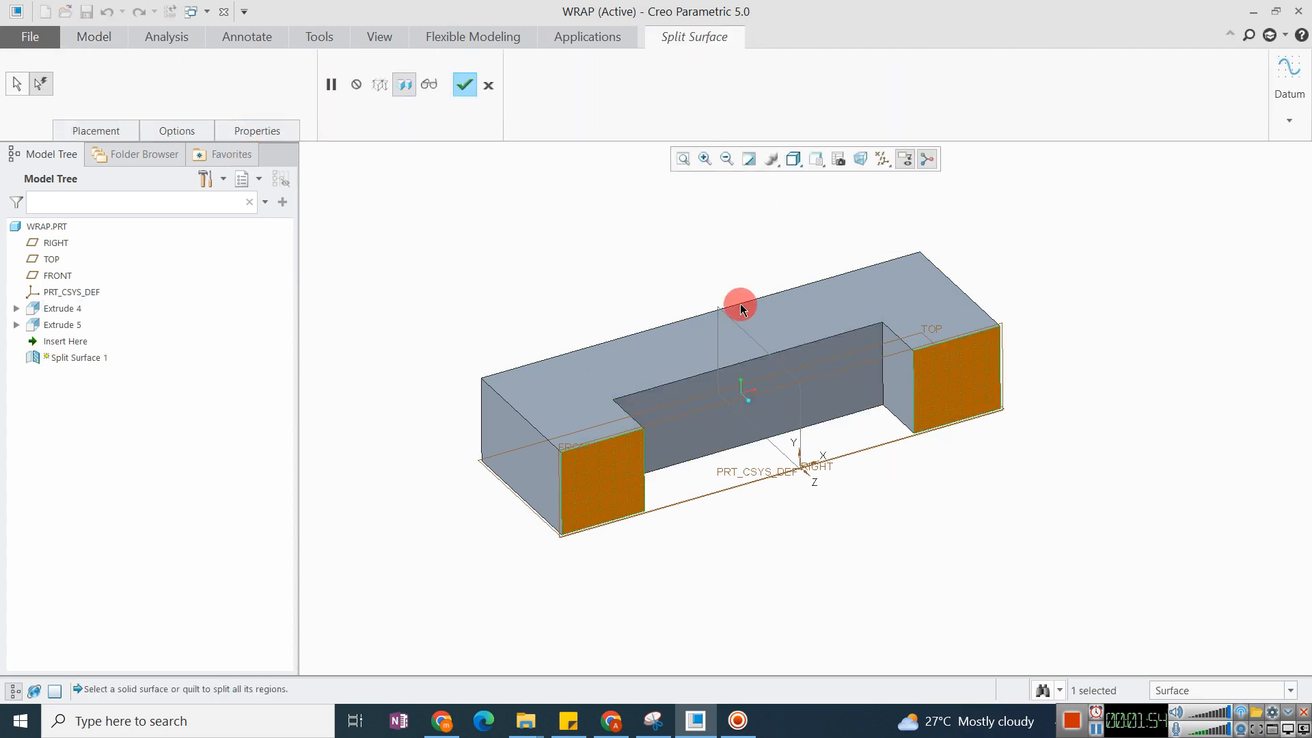
left_click(463, 83)
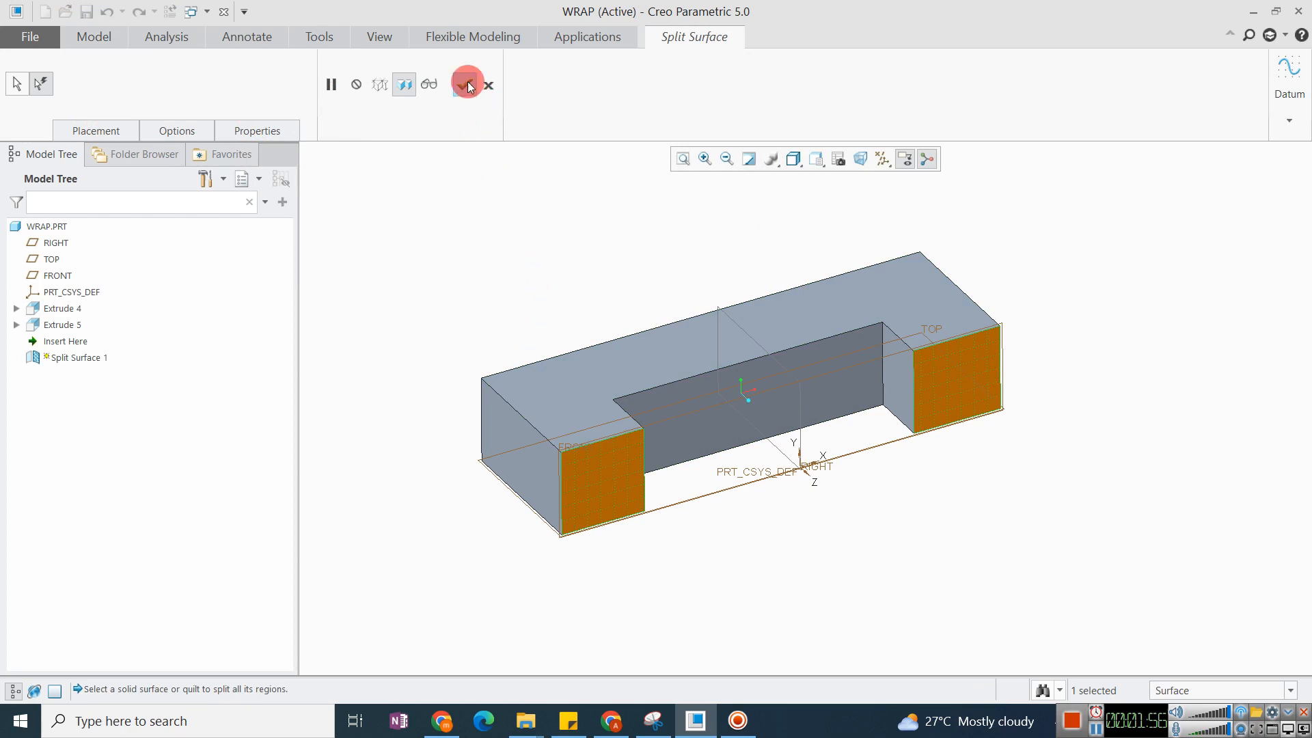
left_click(467, 81)
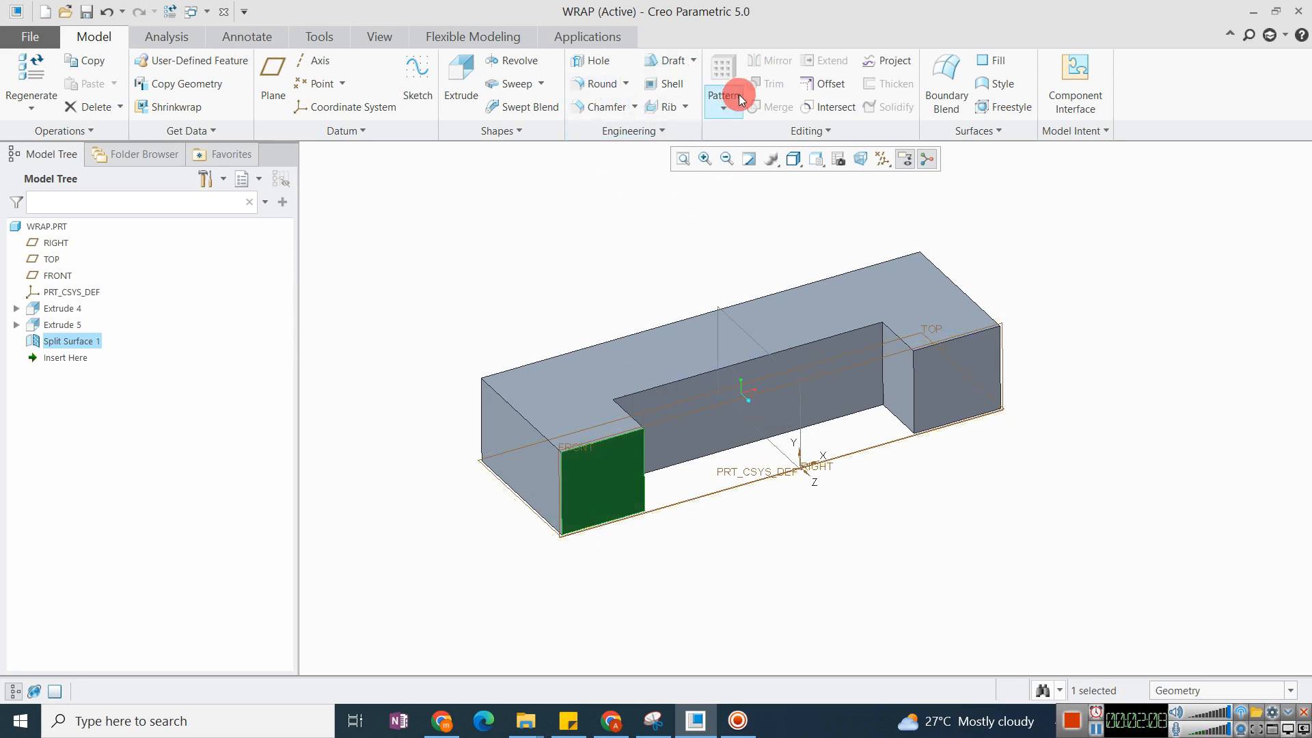
left_click(828, 83)
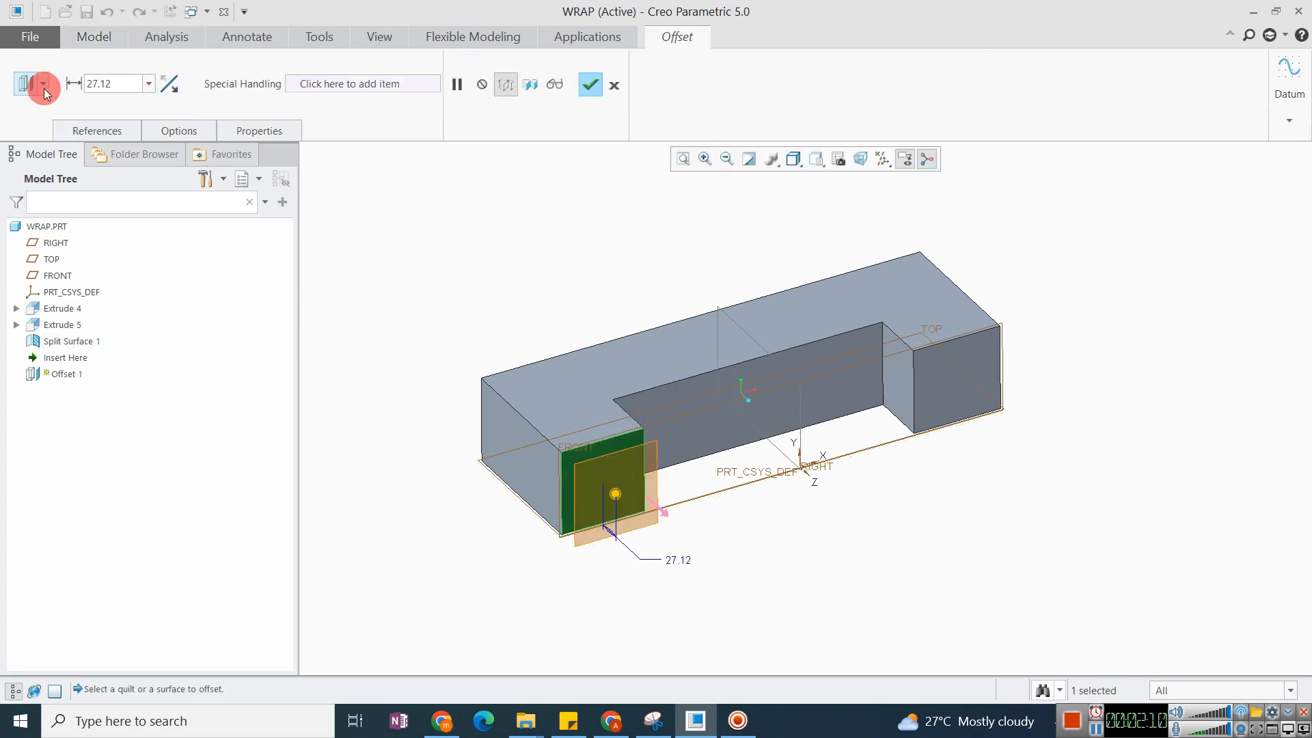
left_click(44, 84)
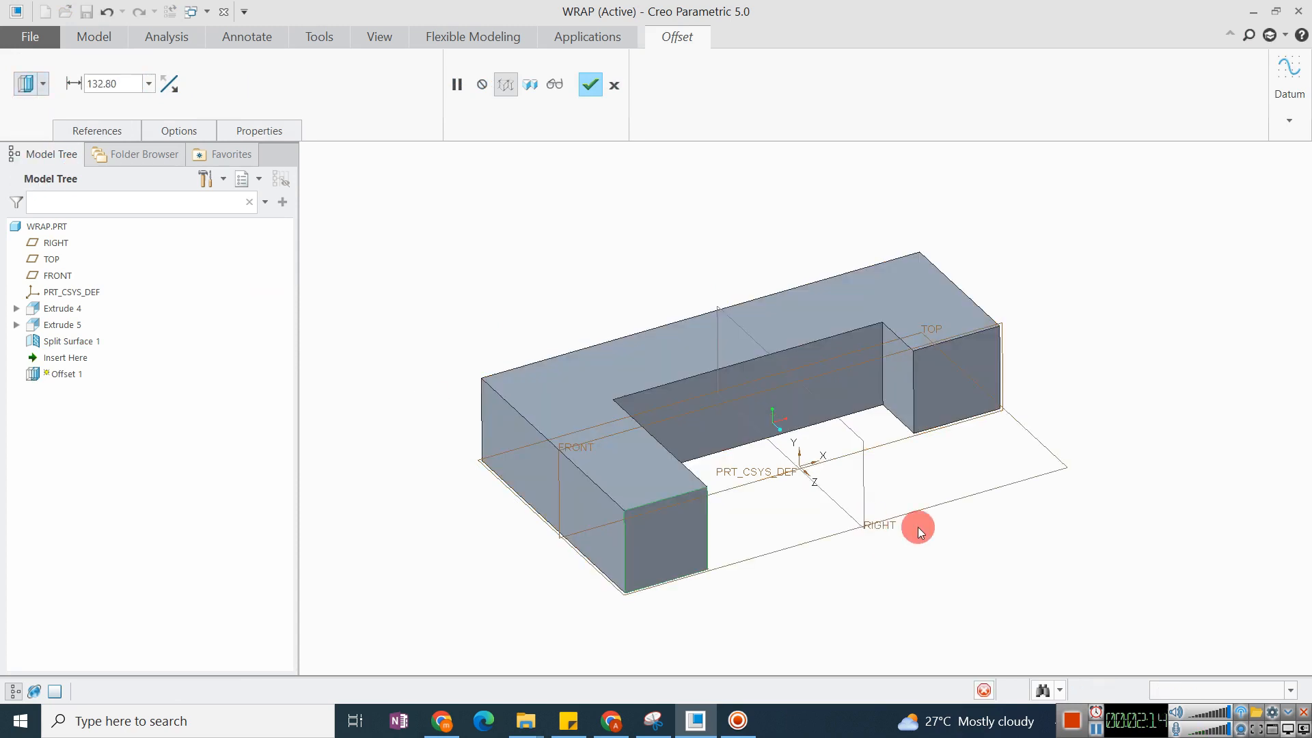
left_click(589, 85)
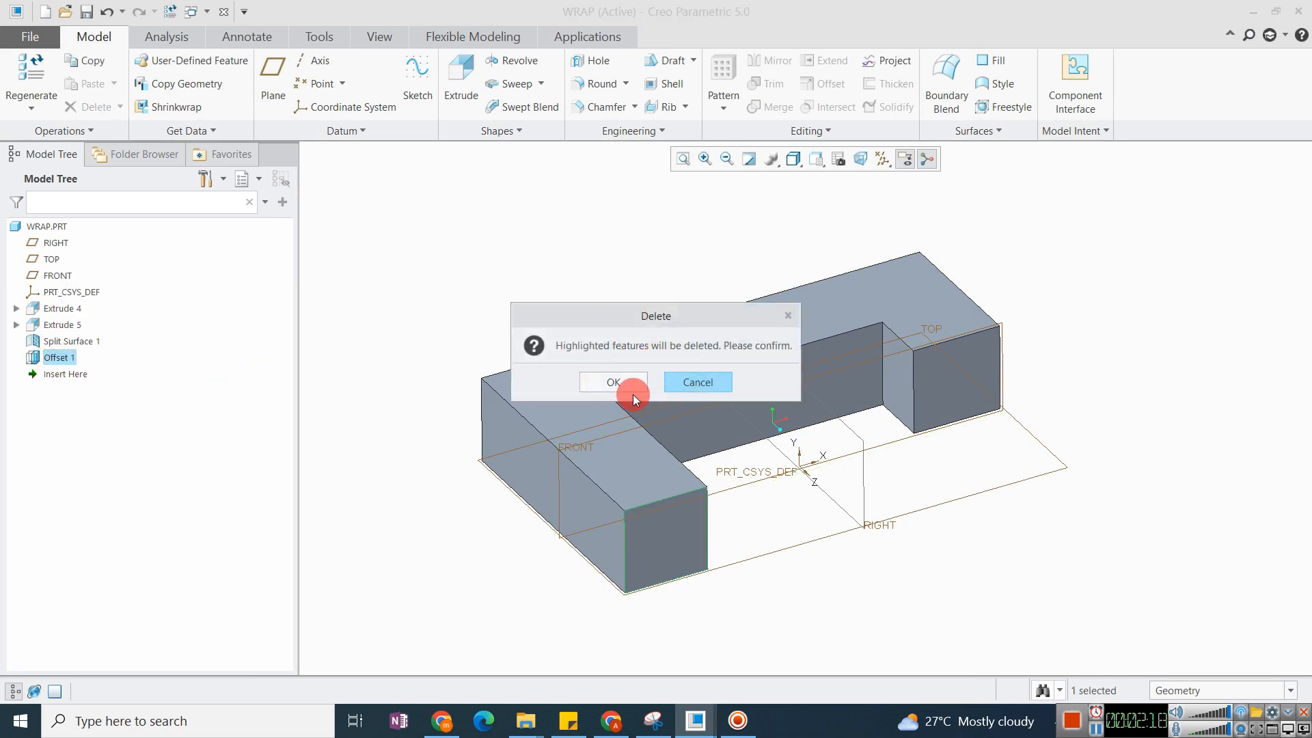
left_click(614, 381)
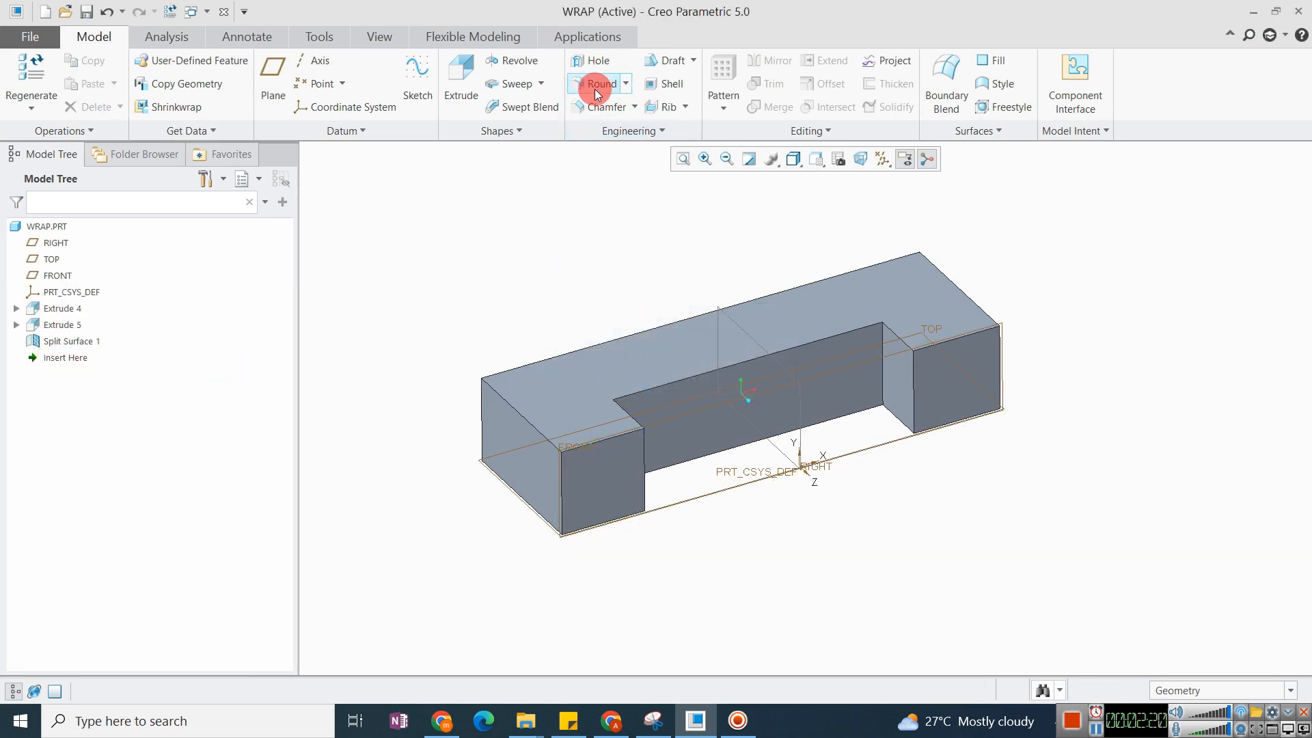
- Start a Draft feature on the front end face
left_click(670, 60)
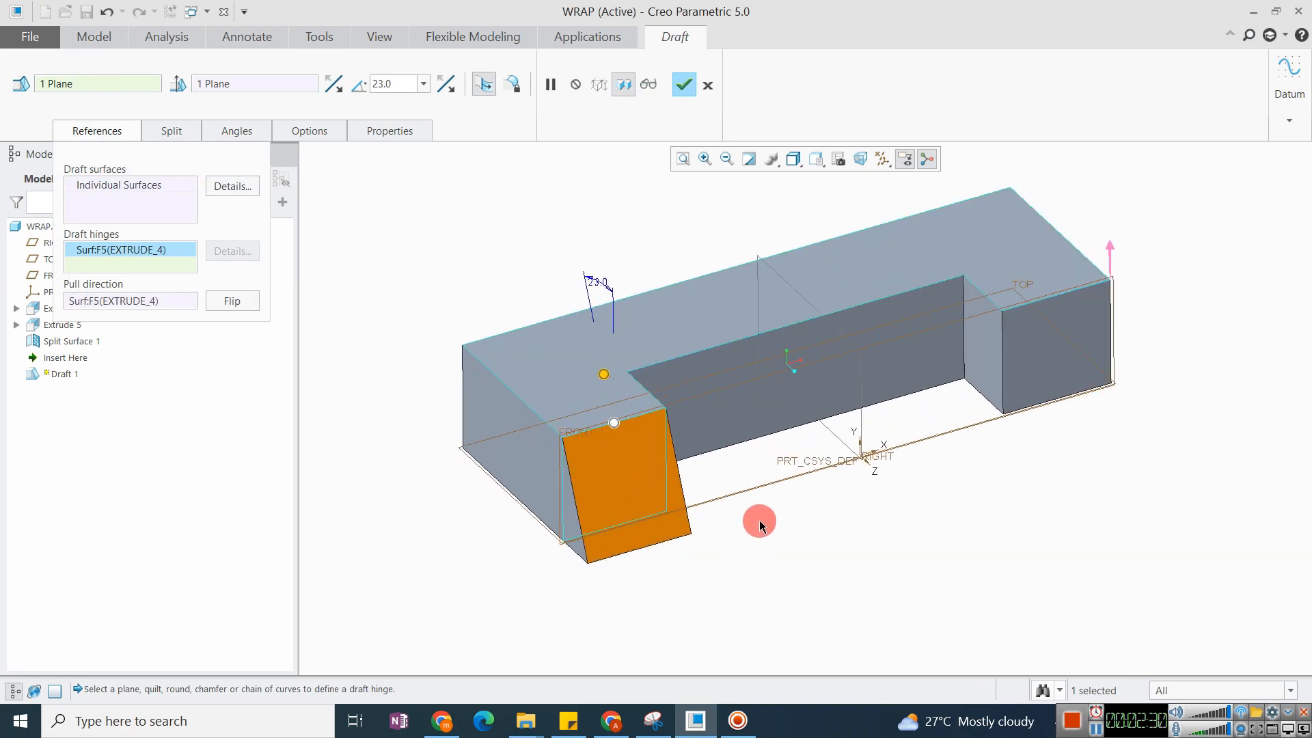
mouse_move(759, 514)
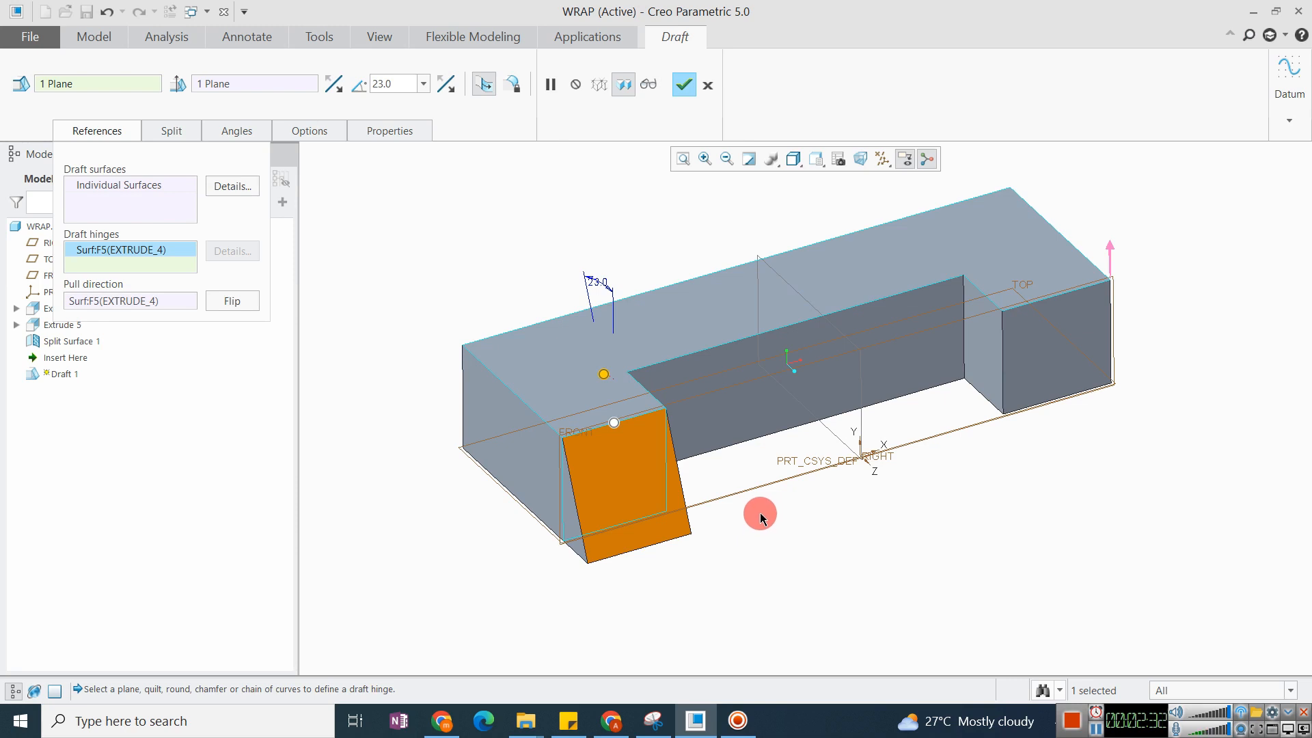
mouse_move(759, 514)
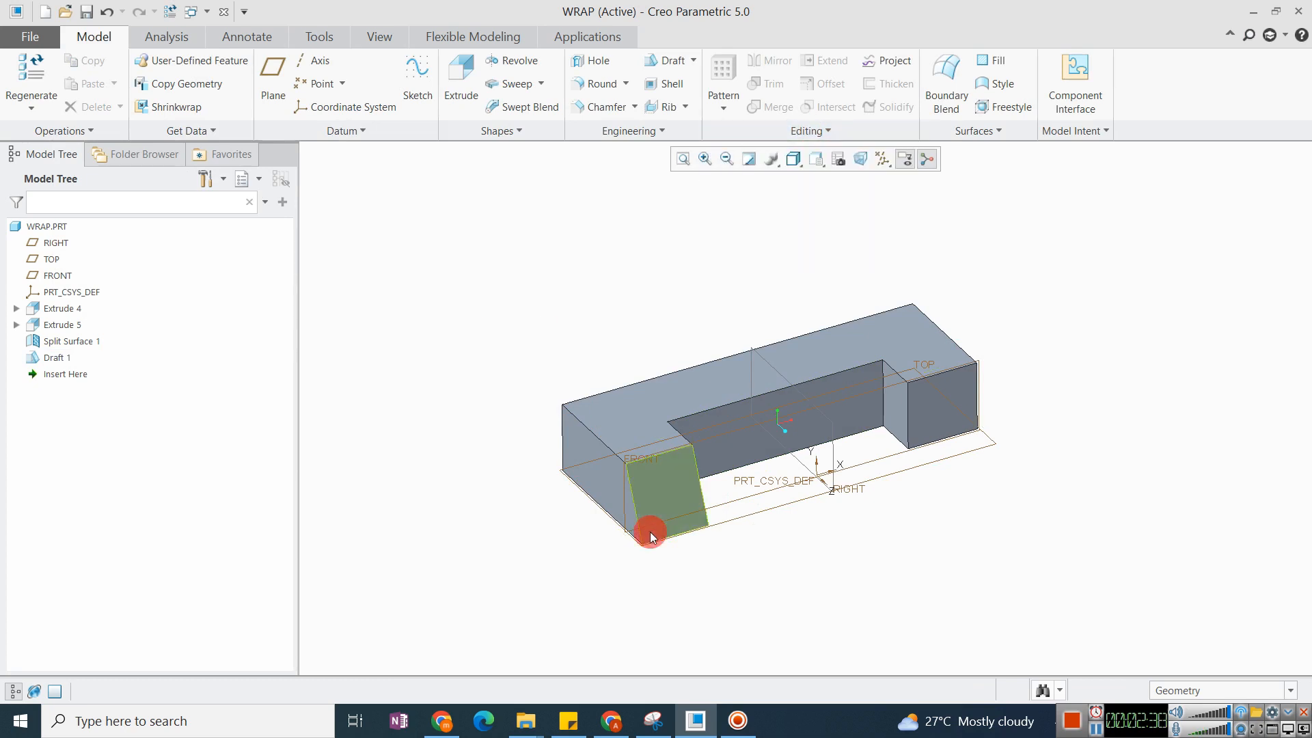
left_click(918, 409)
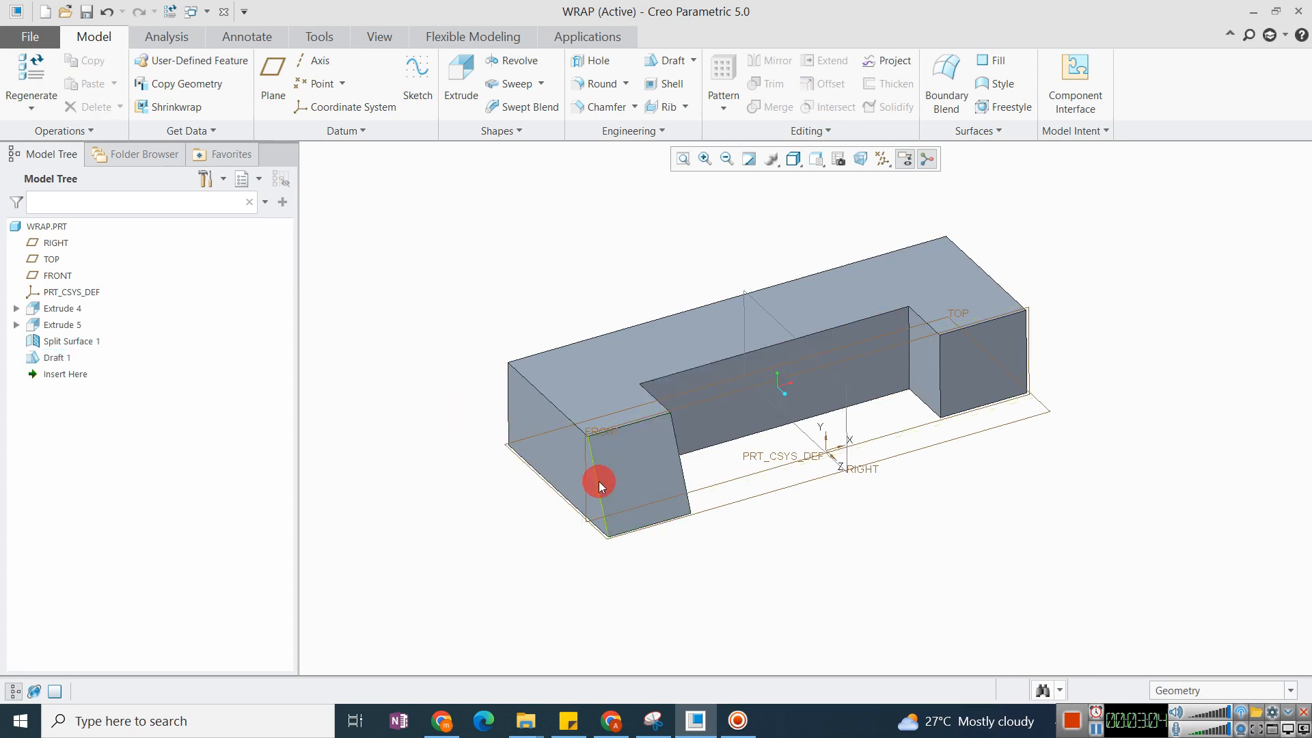
left_click(600, 481)
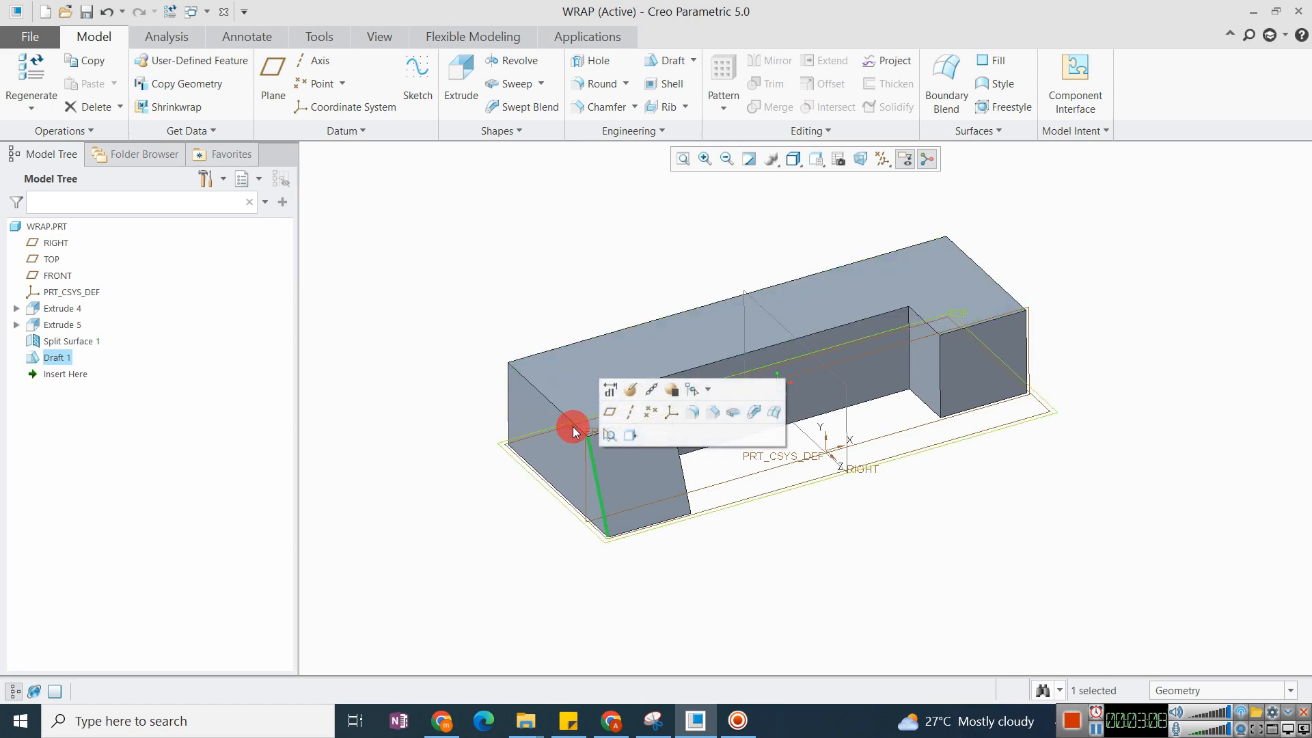
left_click(467, 367)
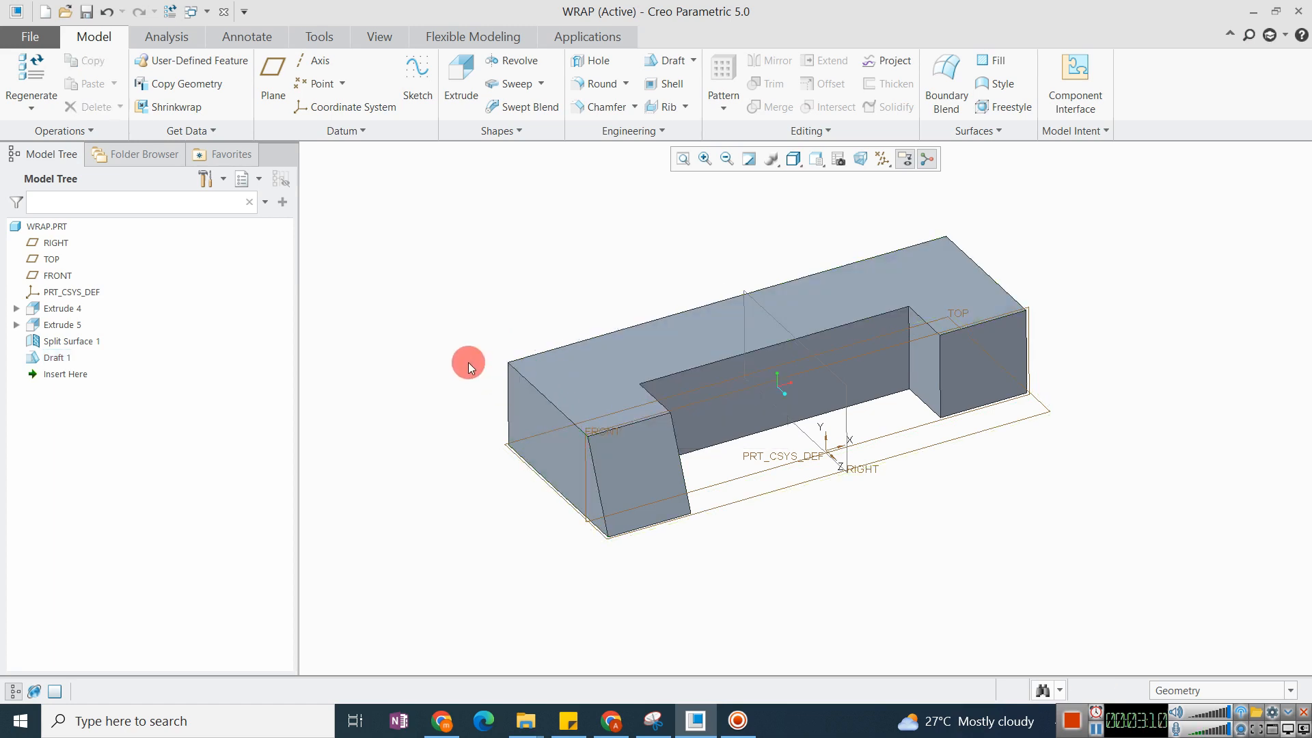
mouse_move(510, 325)
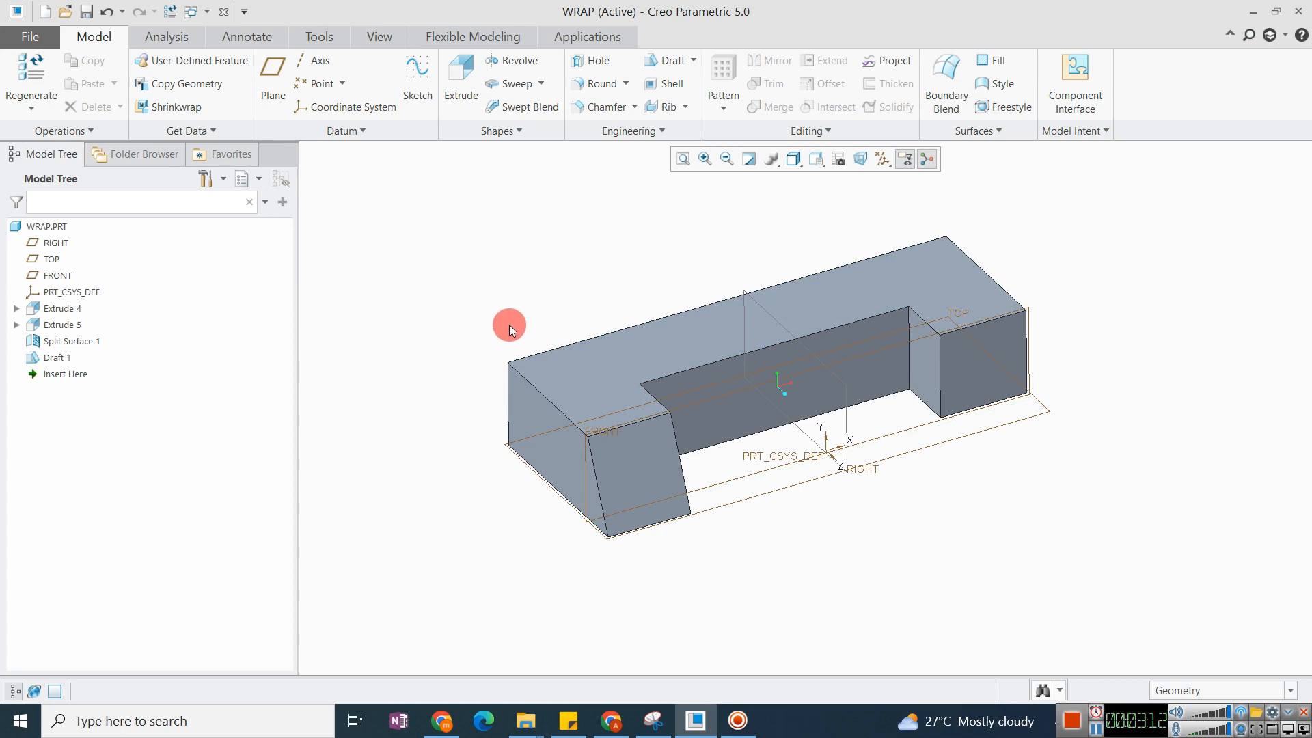